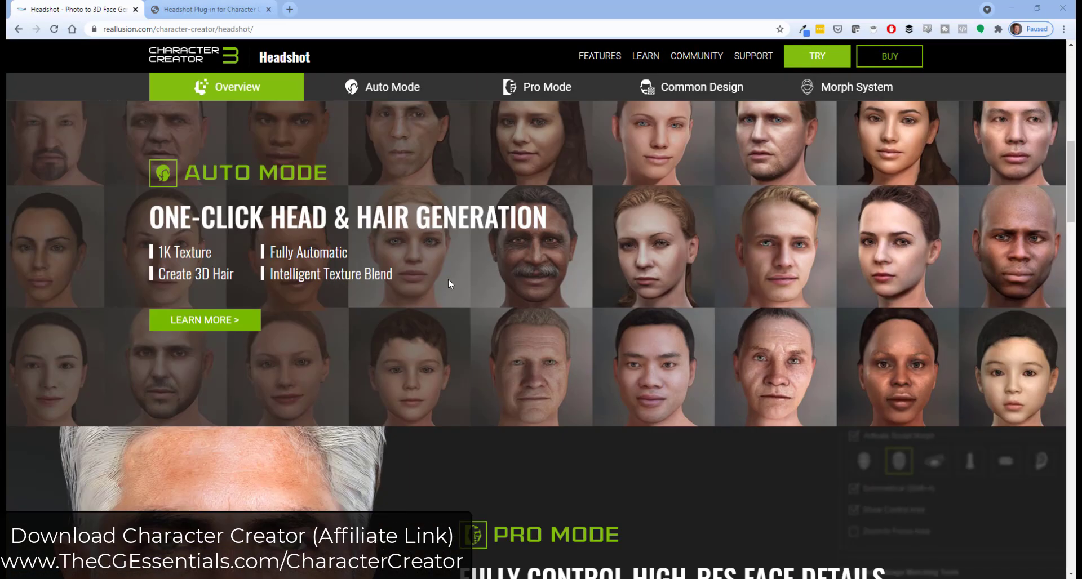
mouse_move(530, 258)
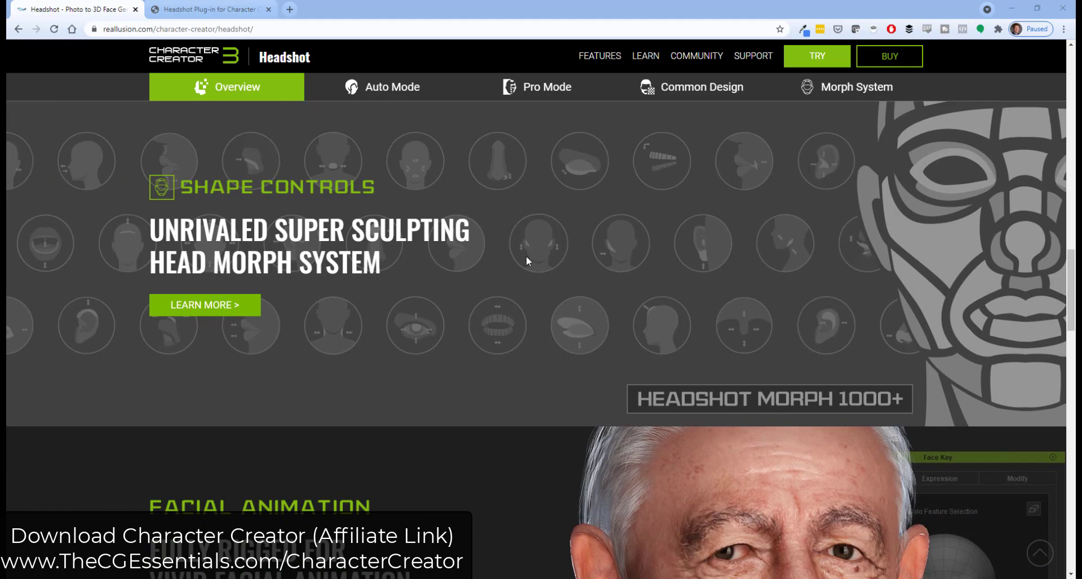
- Scroll through the Pro Mode image requirement examples: lighting, expression, face angle and covering
scroll(down, 3)
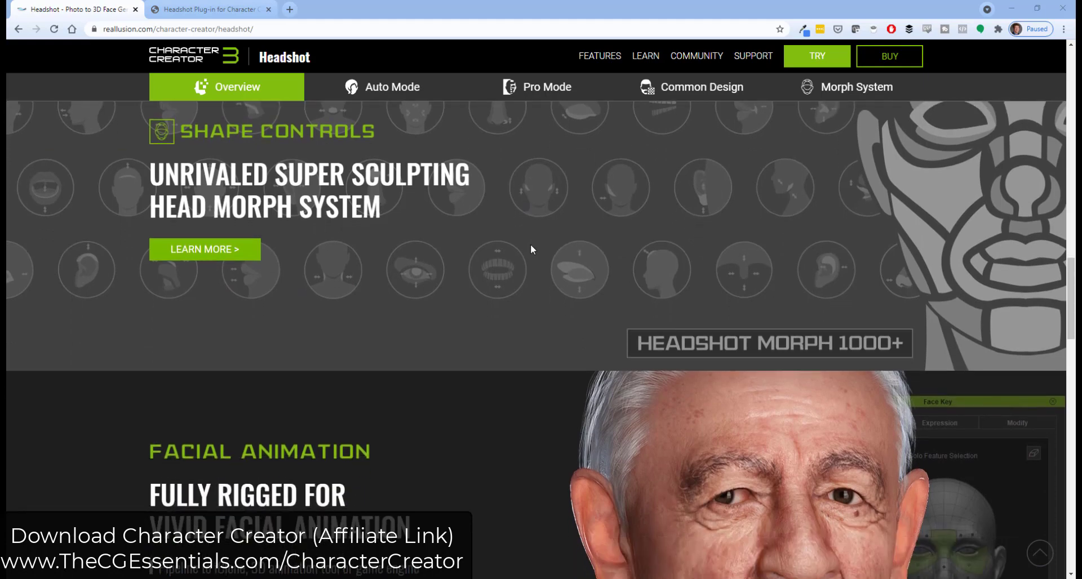
scroll(down, 3)
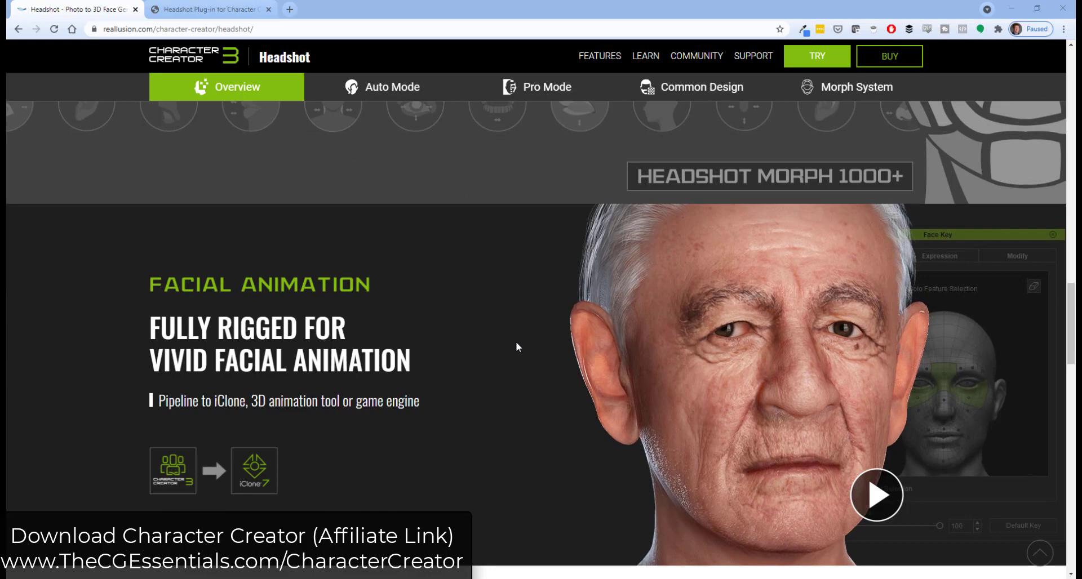
mouse_move(494, 338)
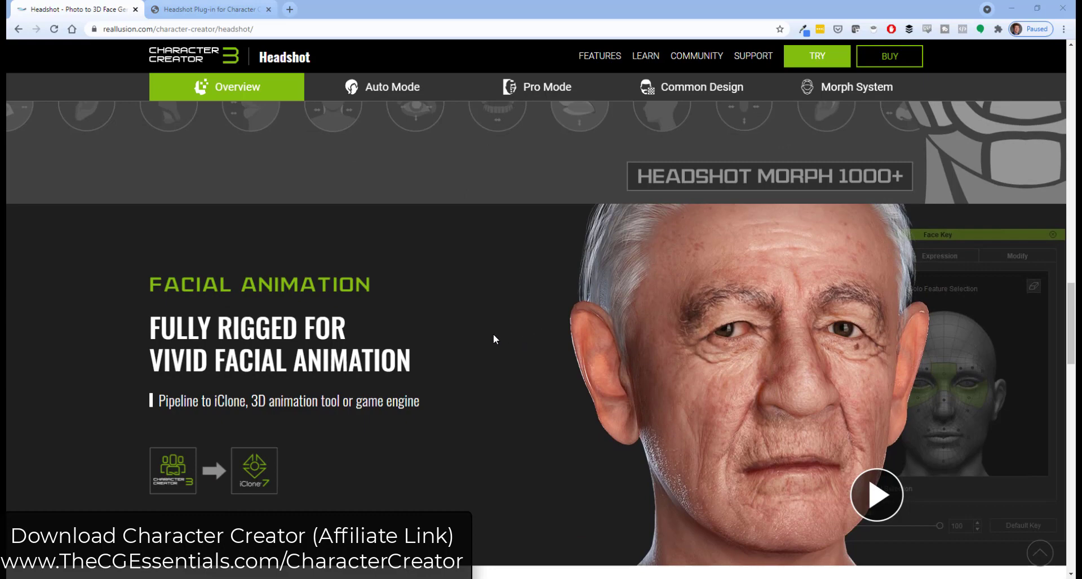
mouse_move(501, 335)
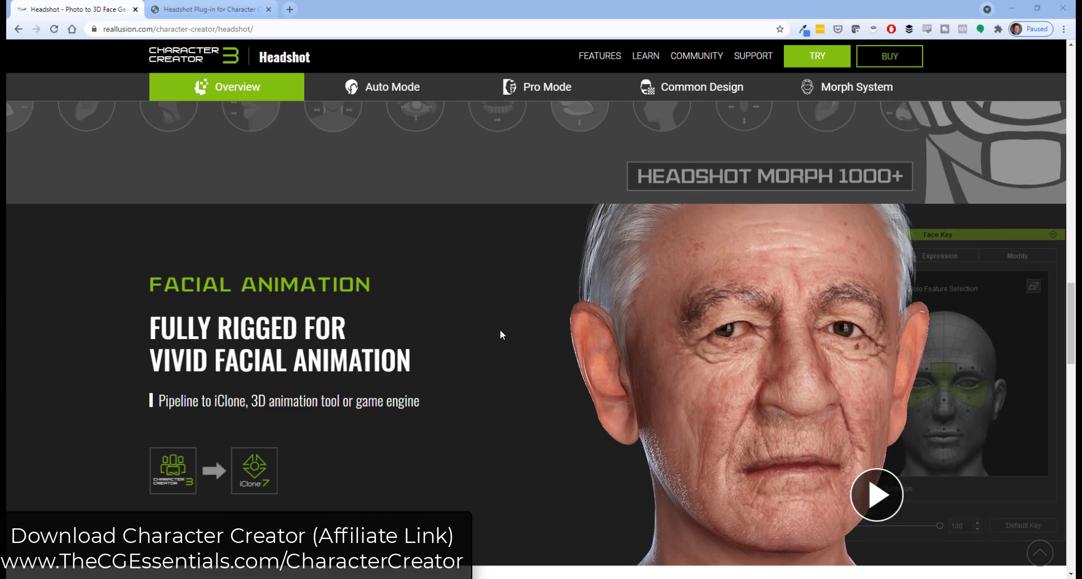
scroll(down, 3)
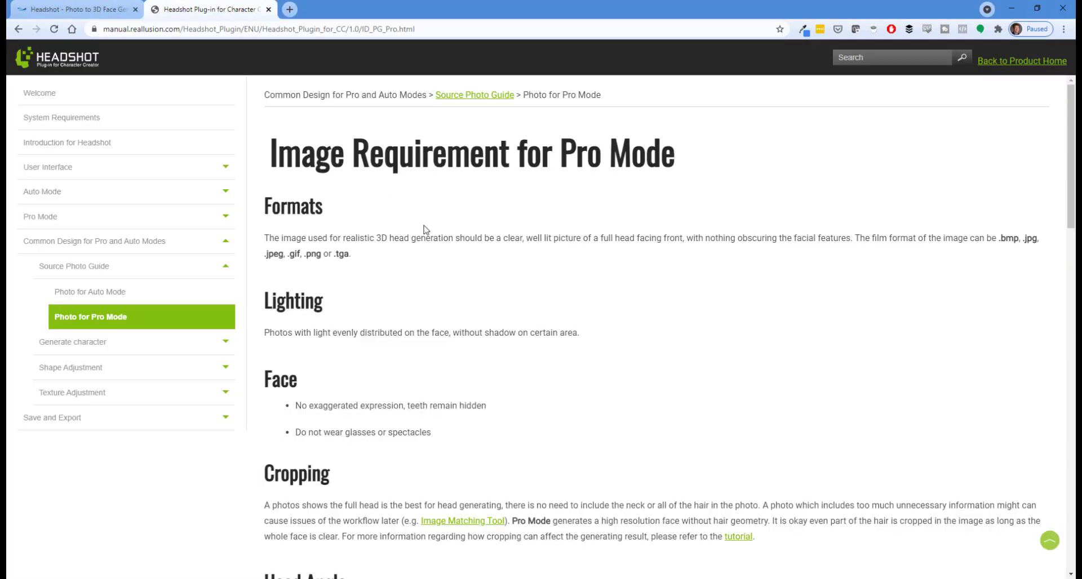
scroll(down, 3)
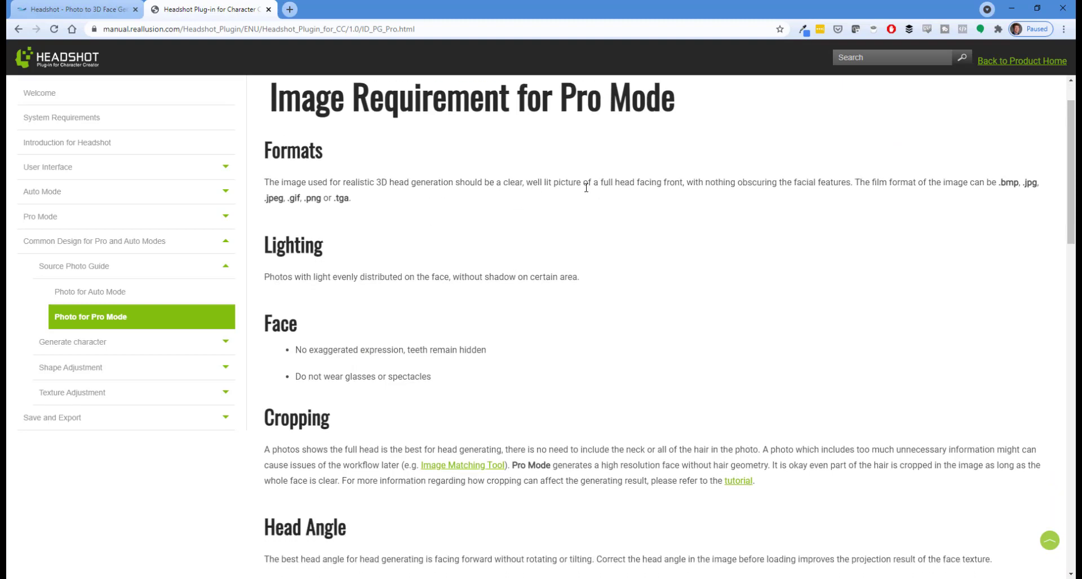
scroll(down, 3)
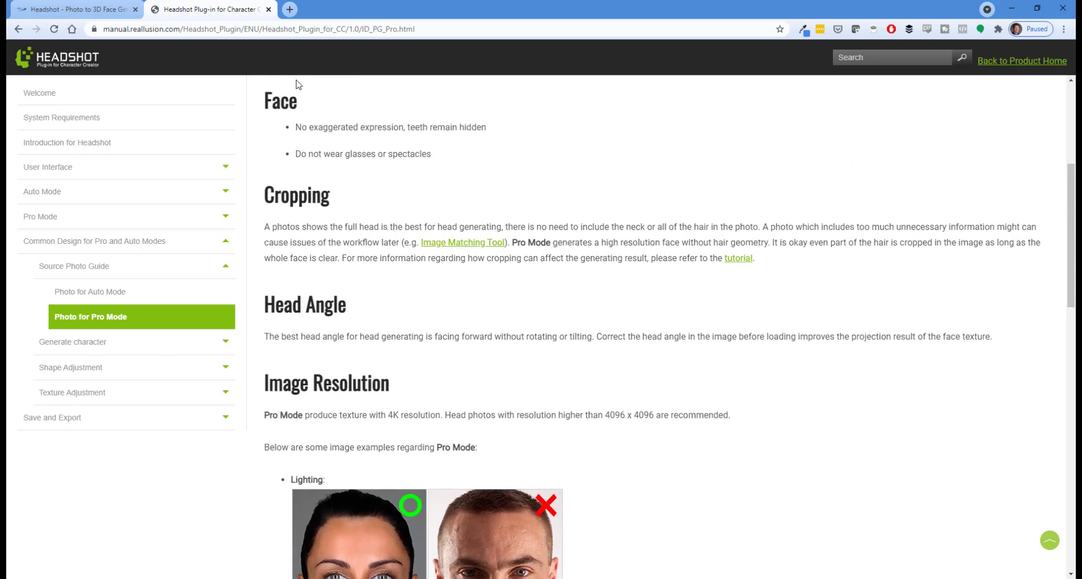
mouse_move(592, 321)
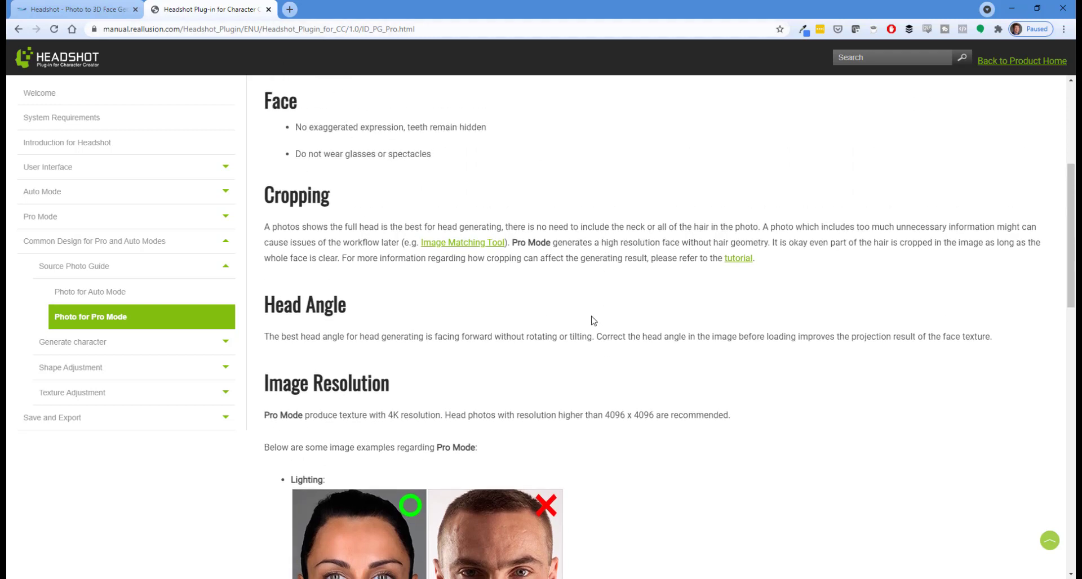
scroll(down, 3)
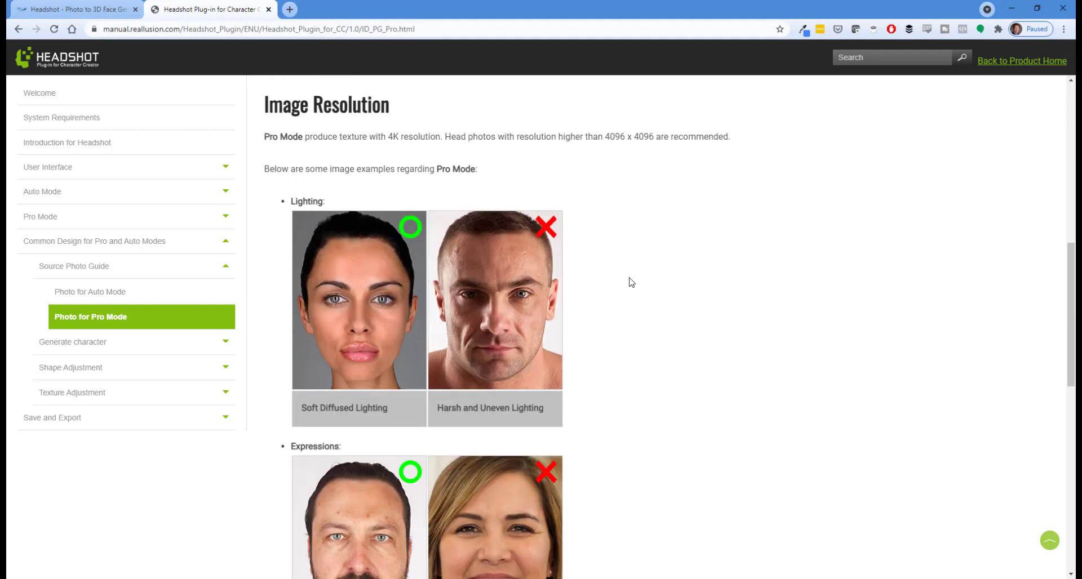
mouse_move(530, 290)
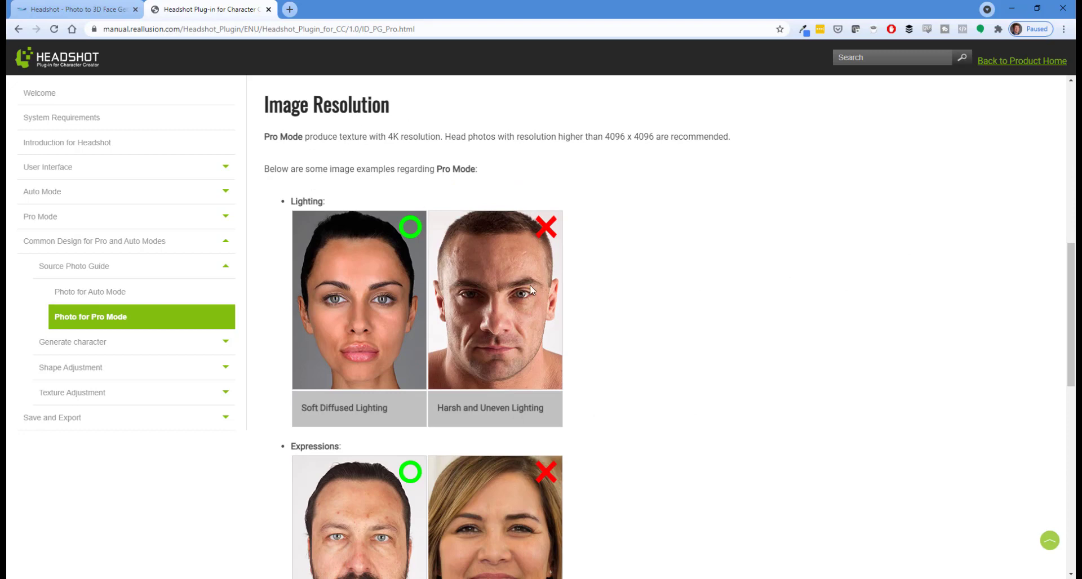
mouse_move(583, 319)
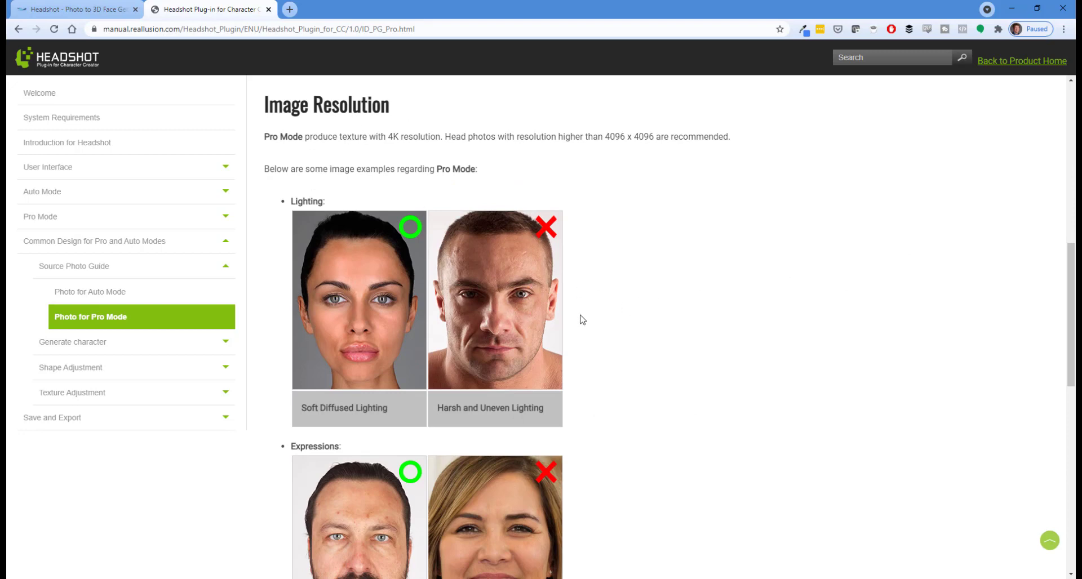
mouse_move(550, 279)
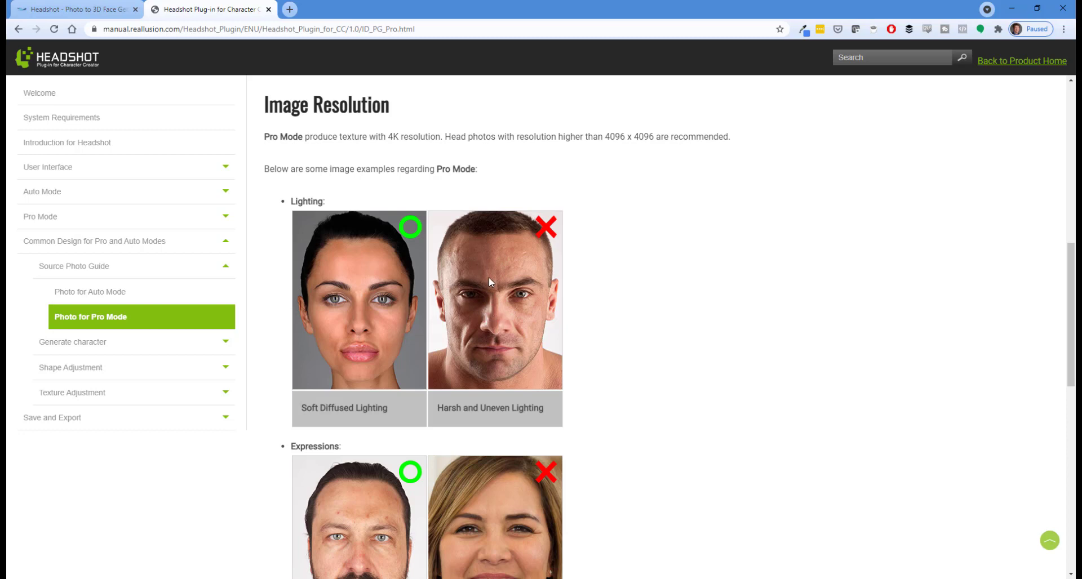
mouse_move(503, 311)
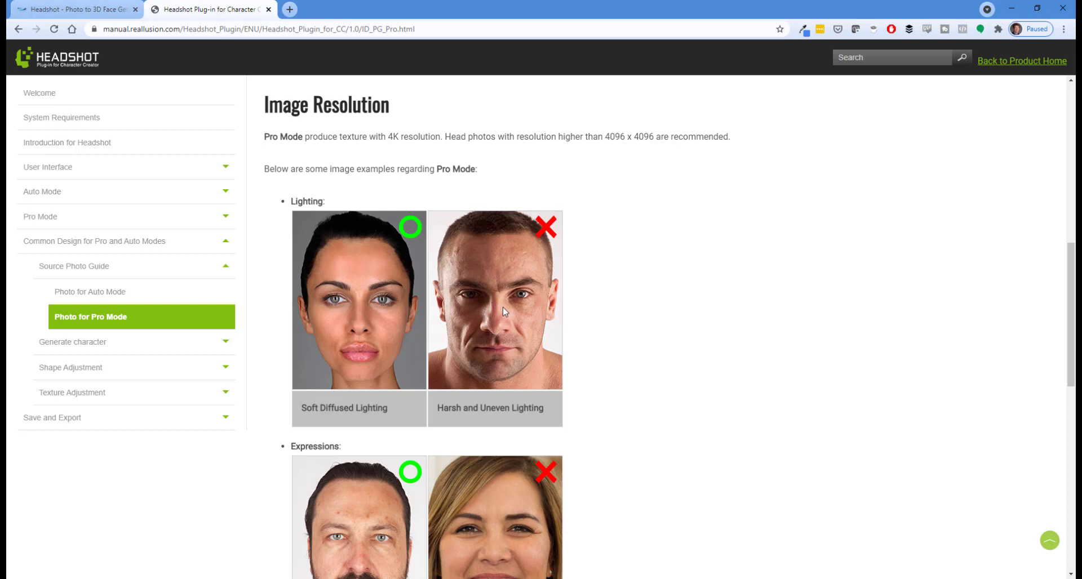
mouse_move(501, 309)
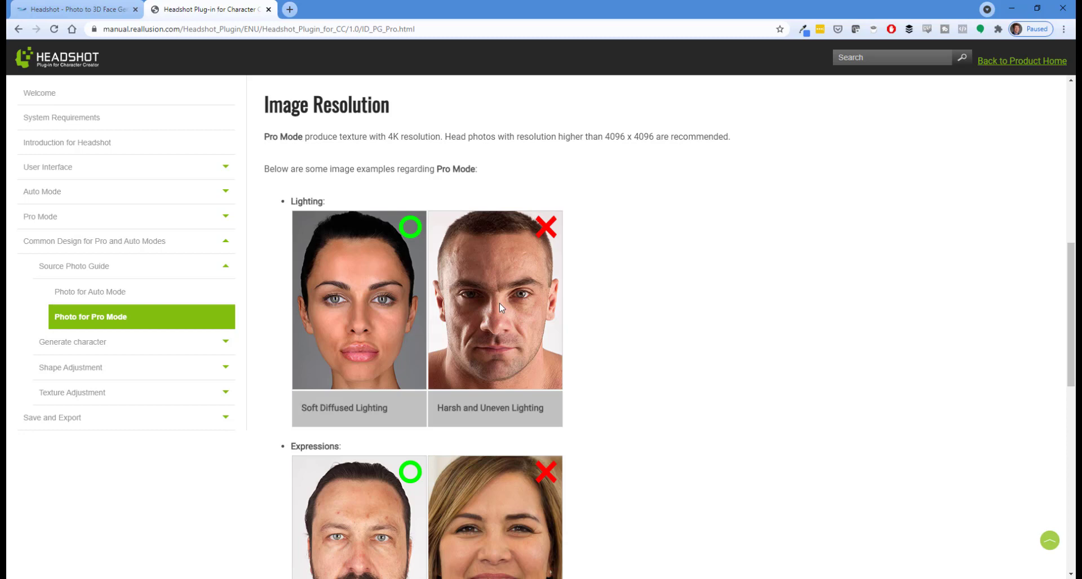
mouse_move(503, 292)
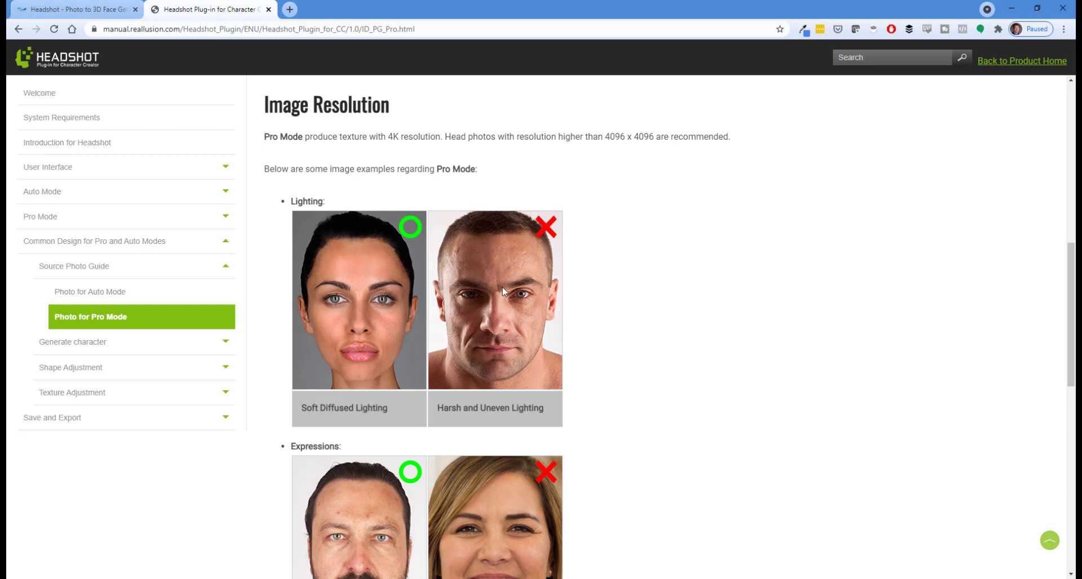
mouse_move(471, 287)
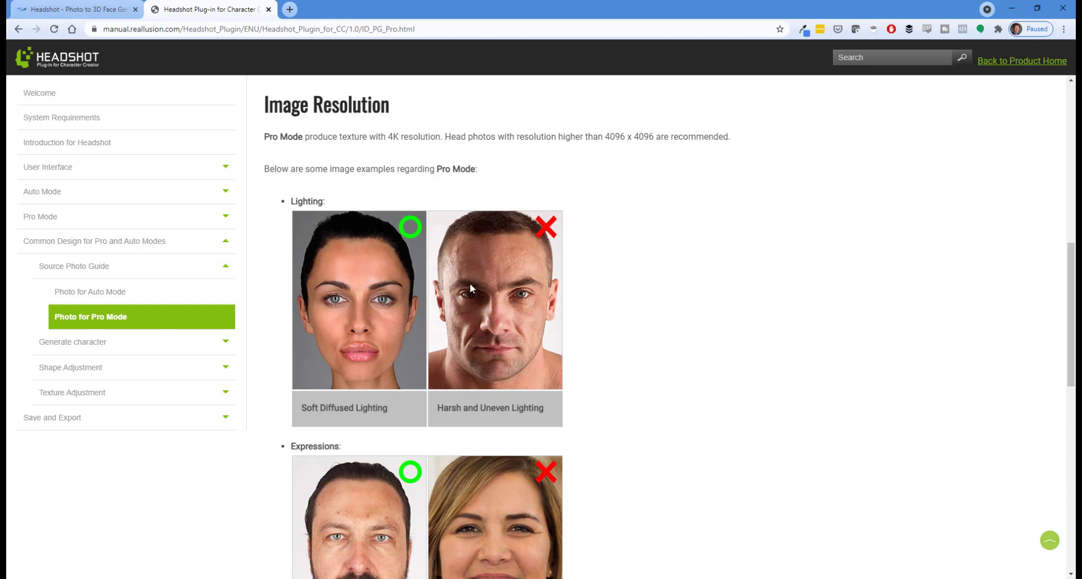
mouse_move(474, 298)
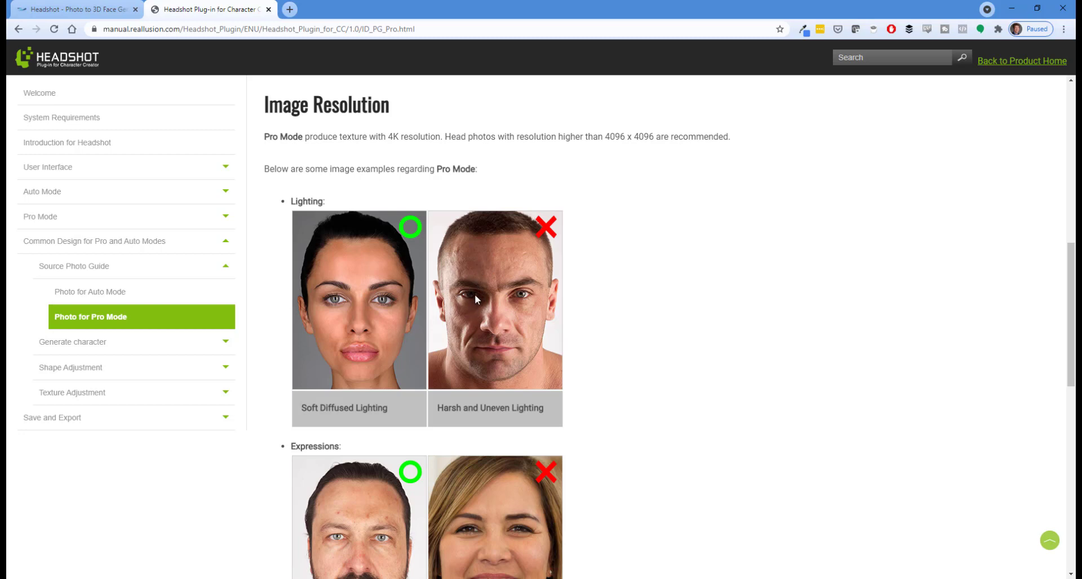
scroll(down, 3)
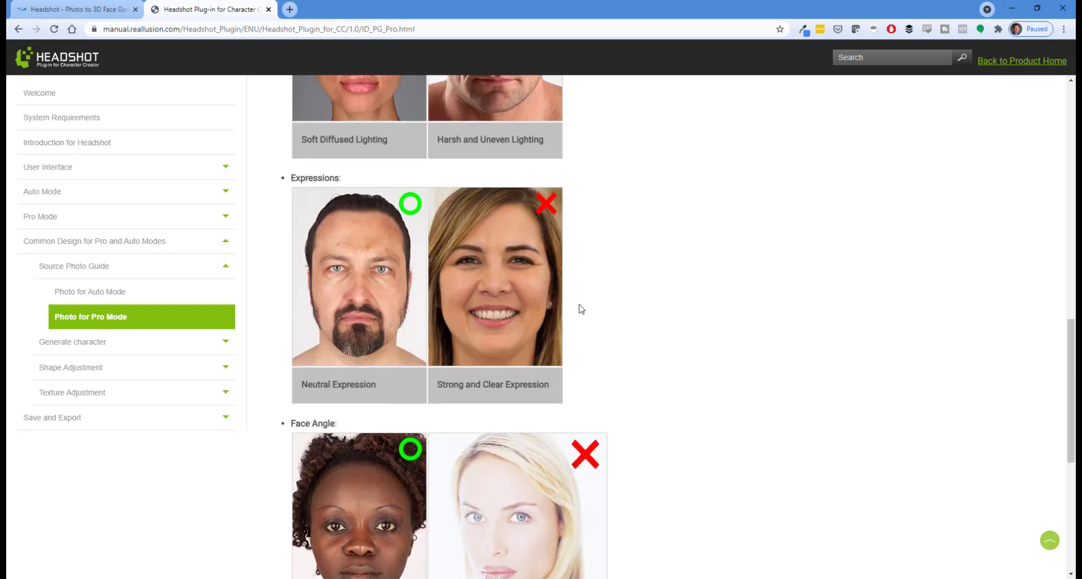
scroll(down, 3)
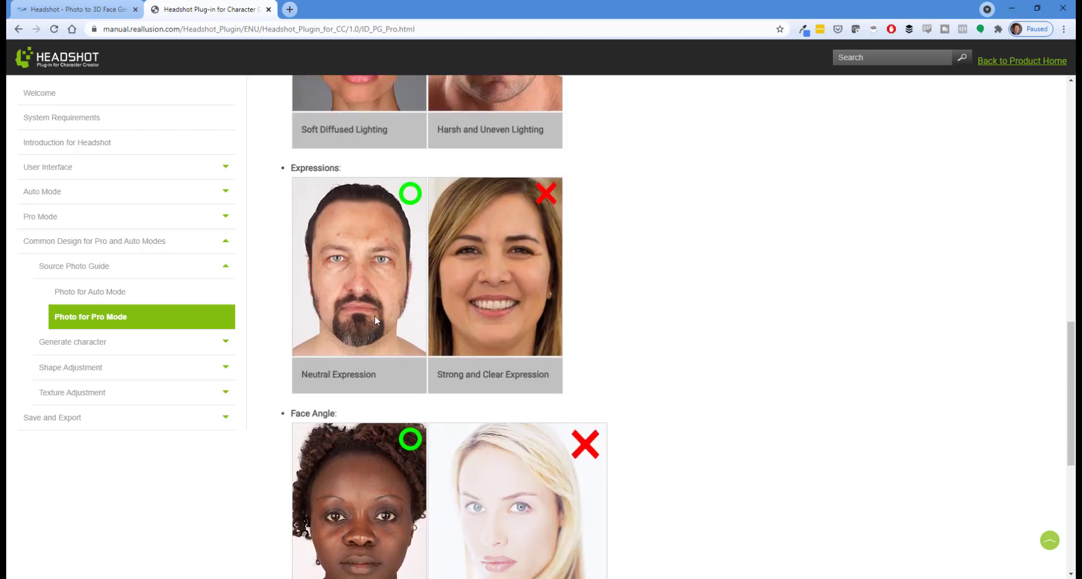
mouse_move(513, 309)
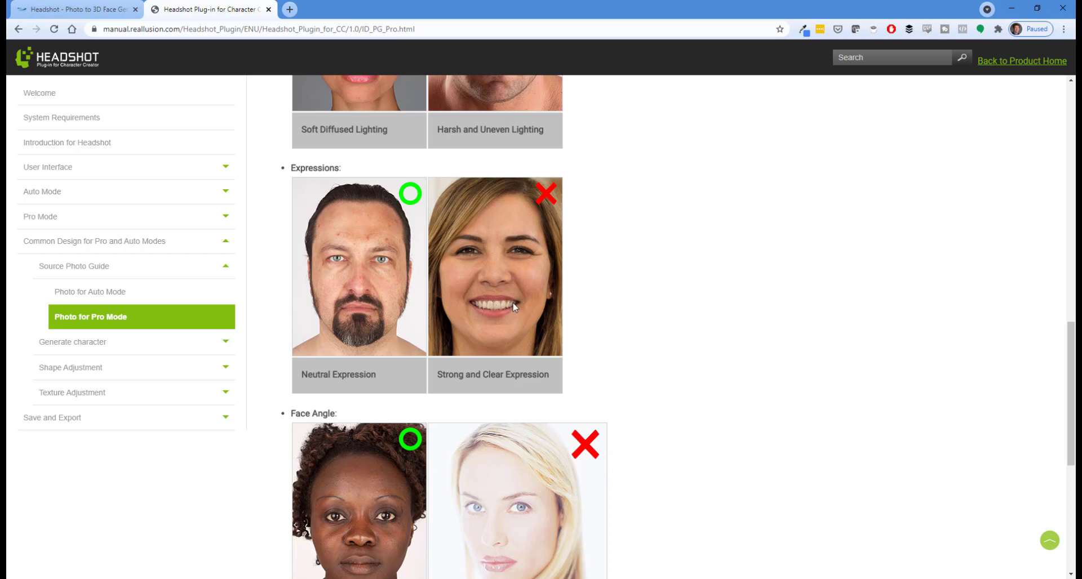
mouse_move(518, 304)
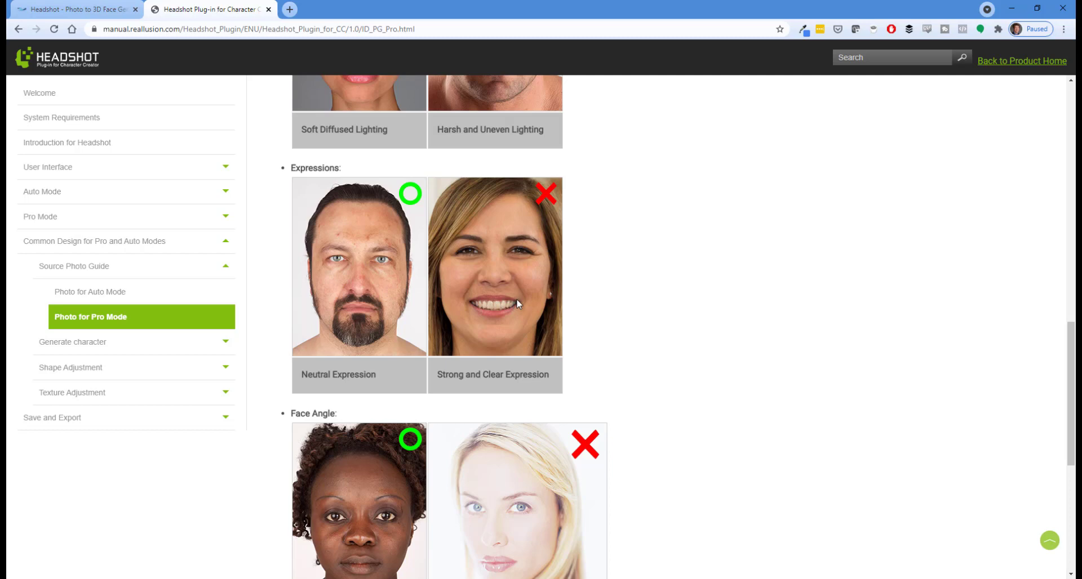
scroll(down, 3)
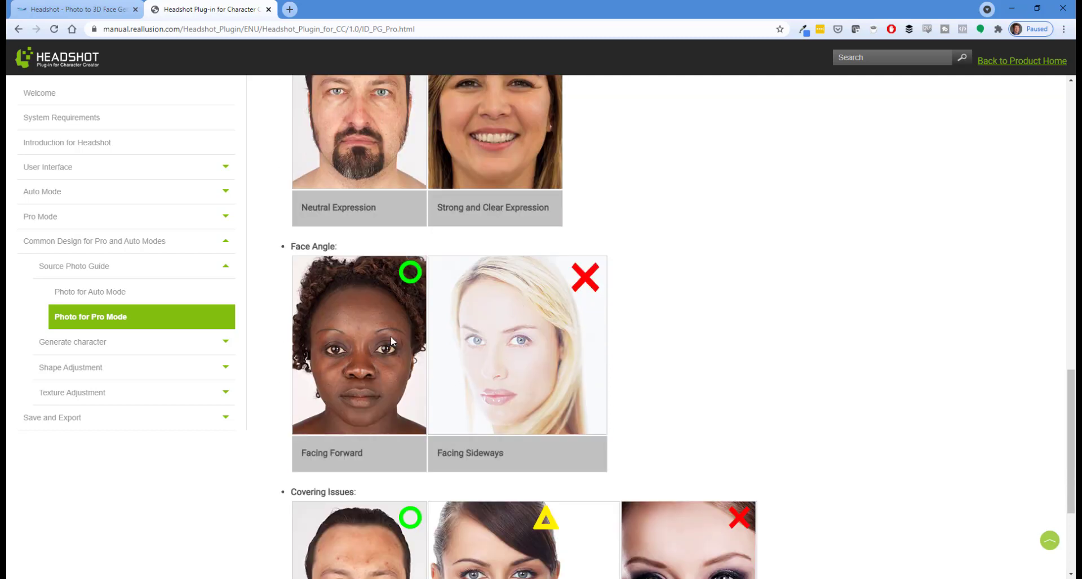
mouse_move(510, 345)
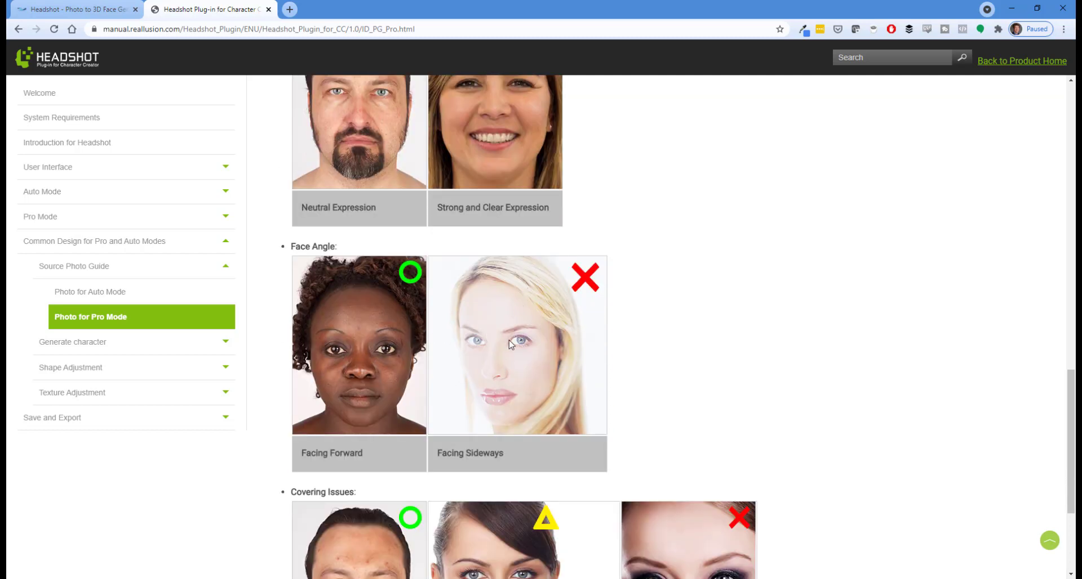
scroll(down, 3)
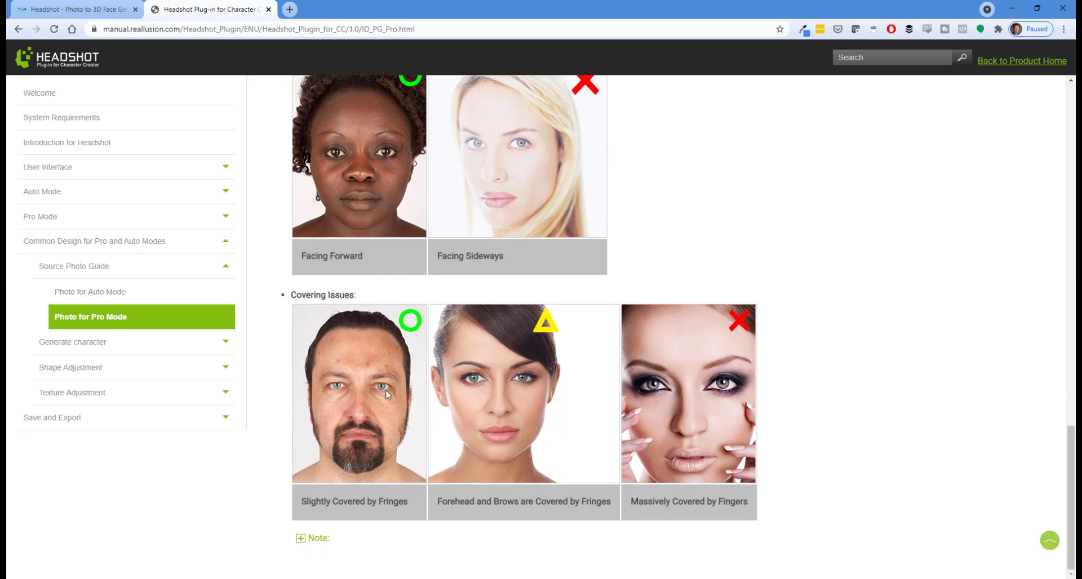
mouse_move(531, 345)
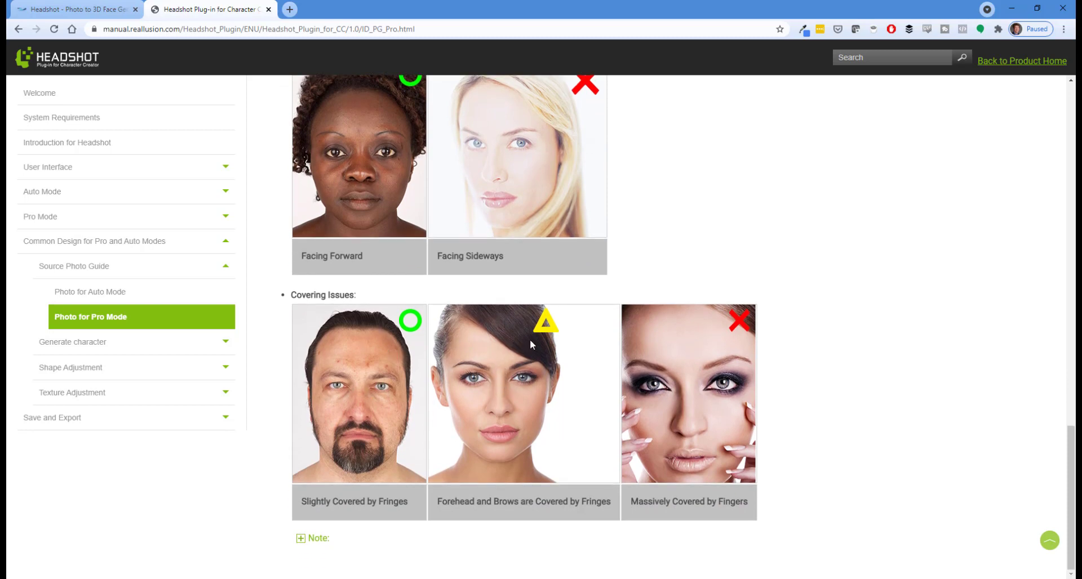
mouse_move(481, 325)
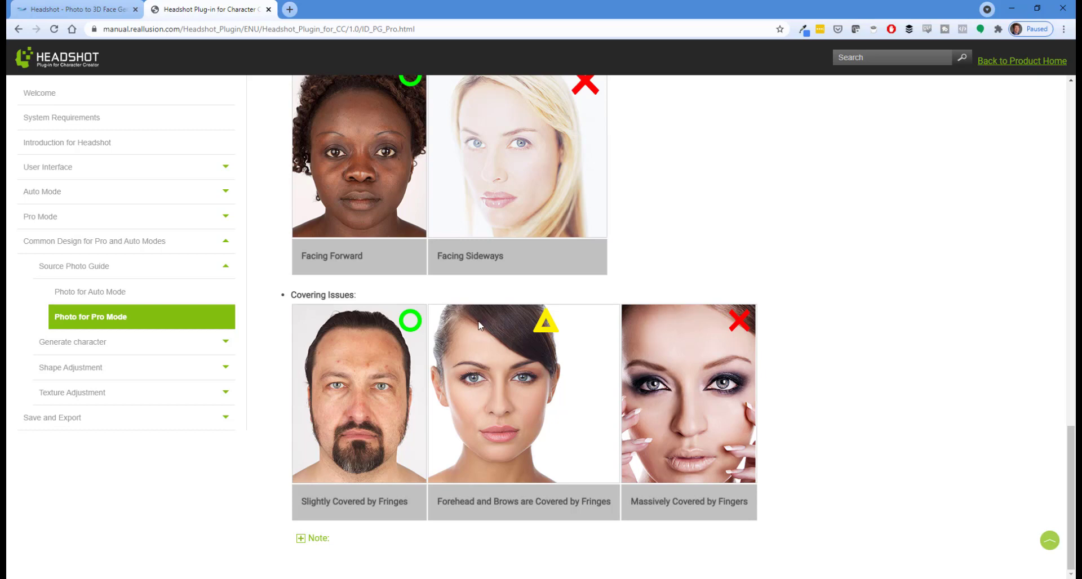
mouse_move(545, 367)
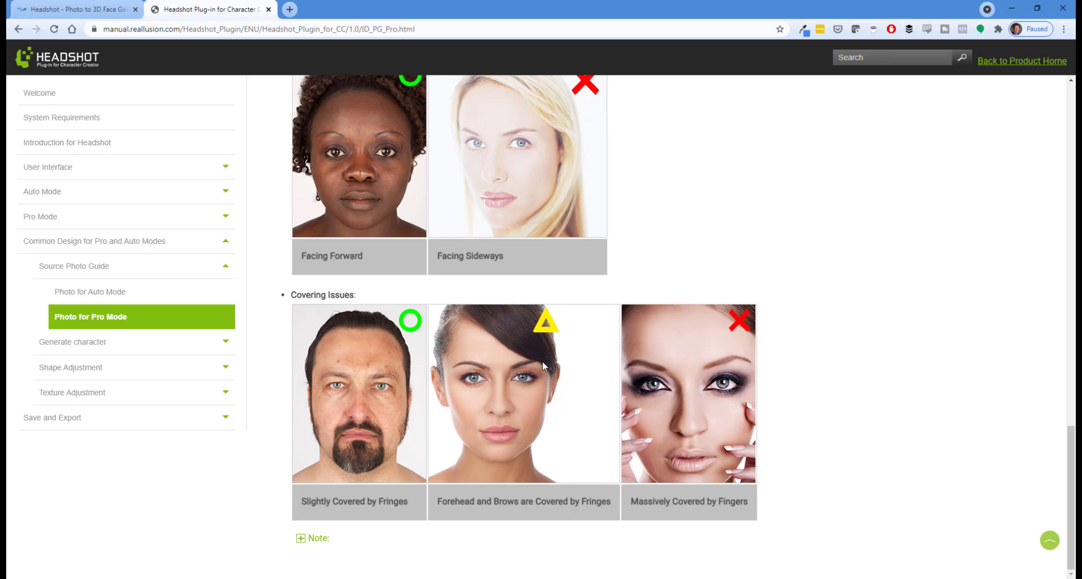
mouse_move(469, 323)
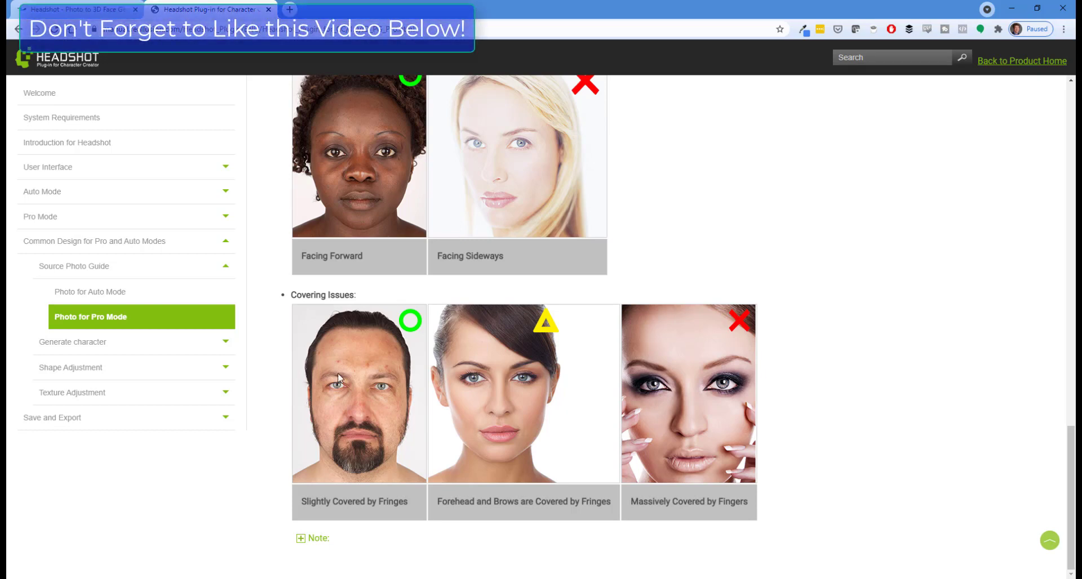
mouse_move(485, 384)
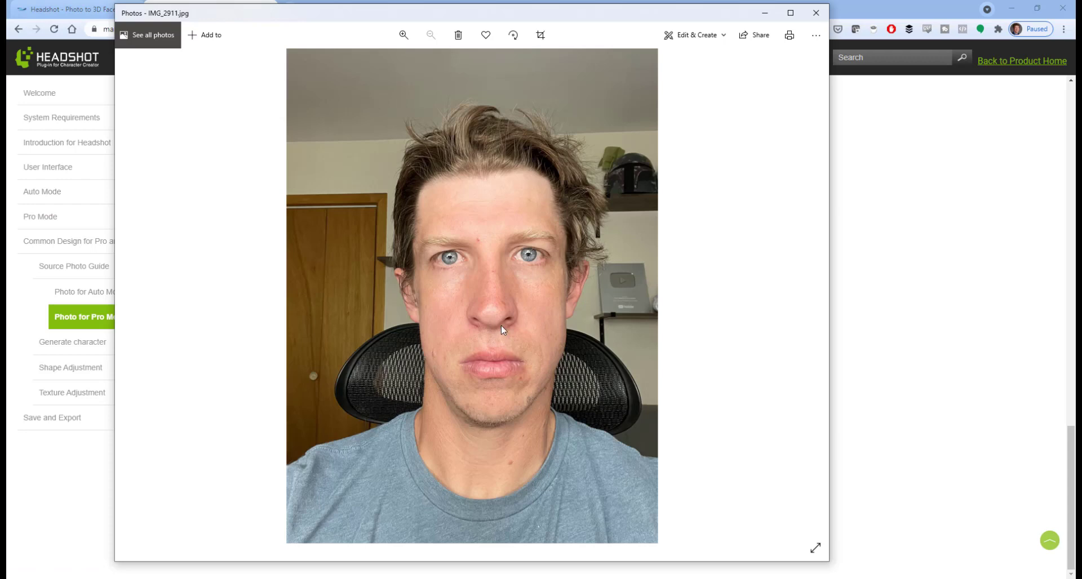
mouse_move(526, 158)
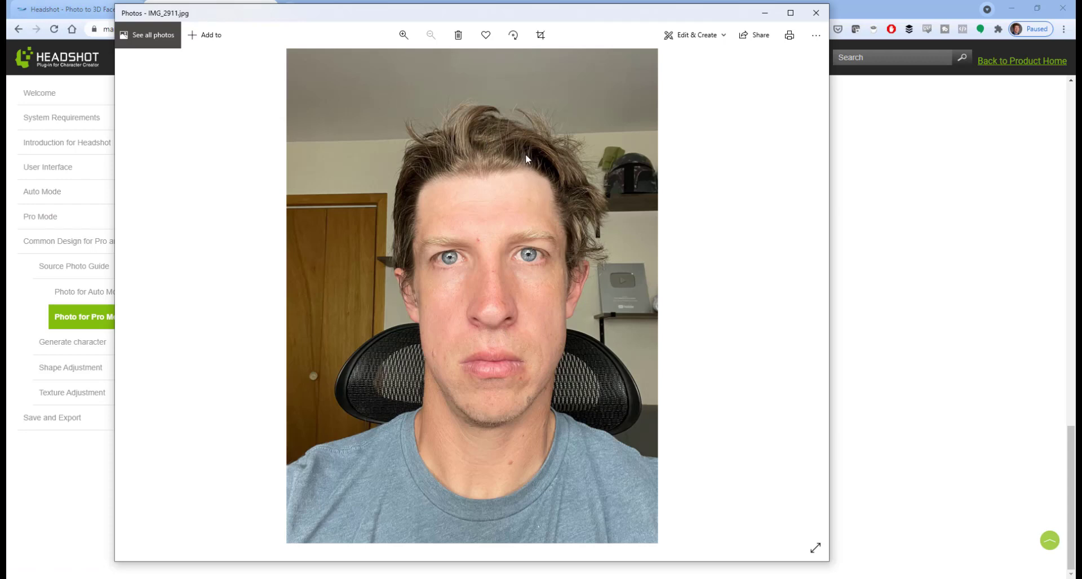
mouse_move(519, 241)
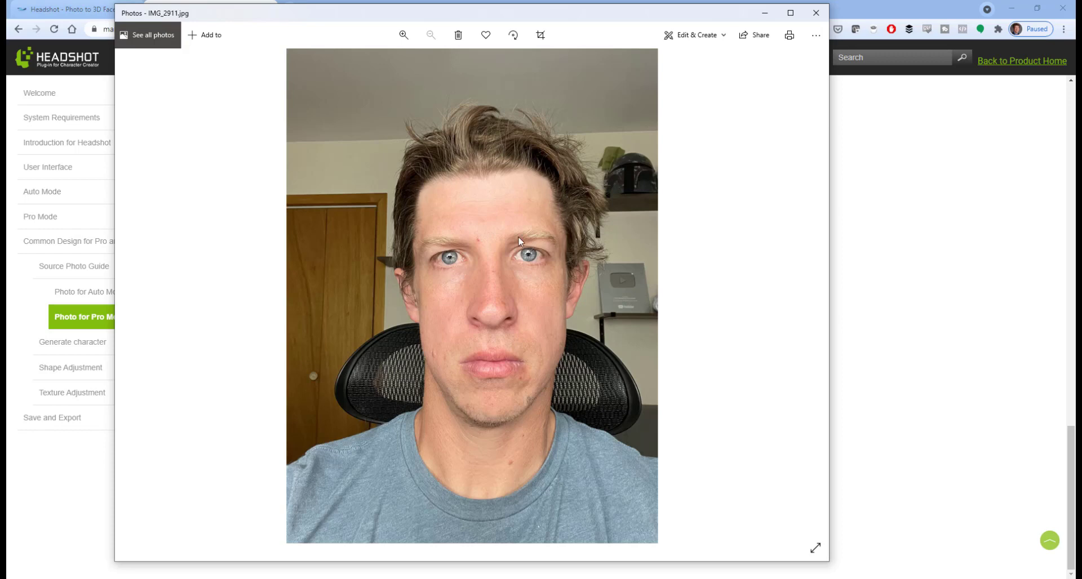
mouse_move(567, 238)
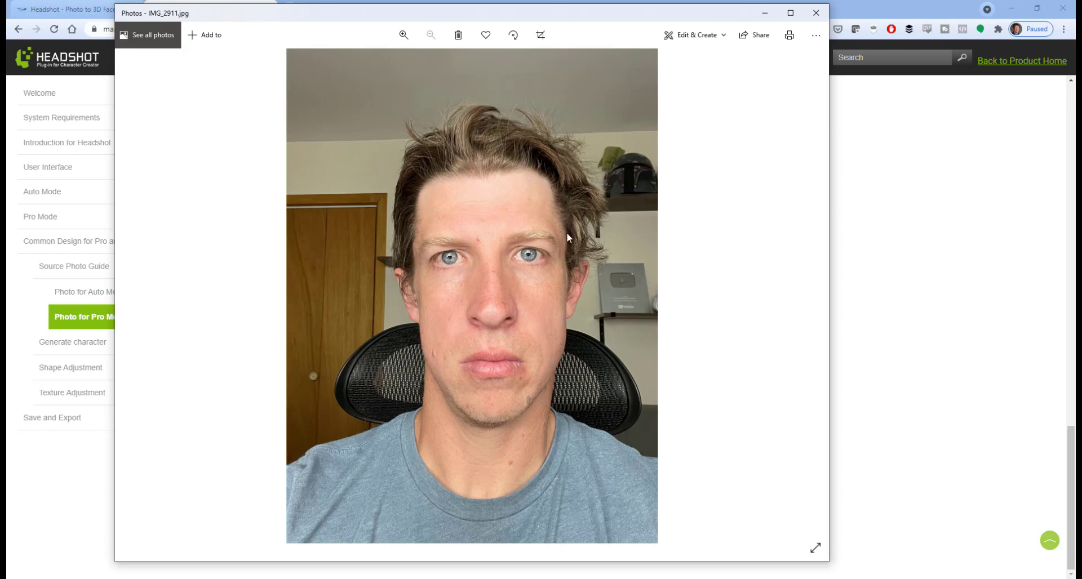
mouse_move(421, 247)
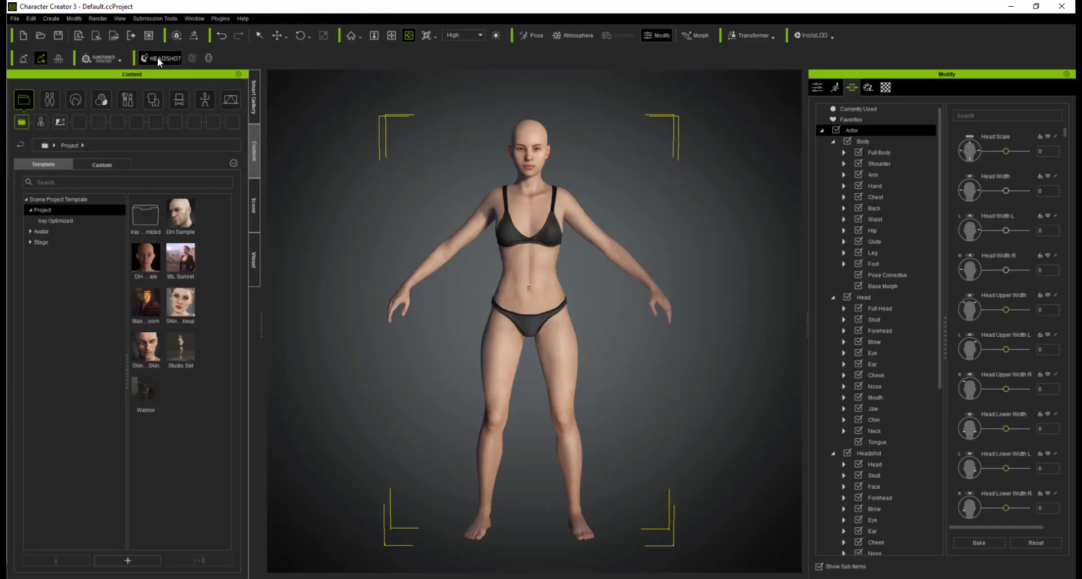
- Bring up the Headshot panel, compare Auto and Pro modes, and leave it on Pro
click(160, 58)
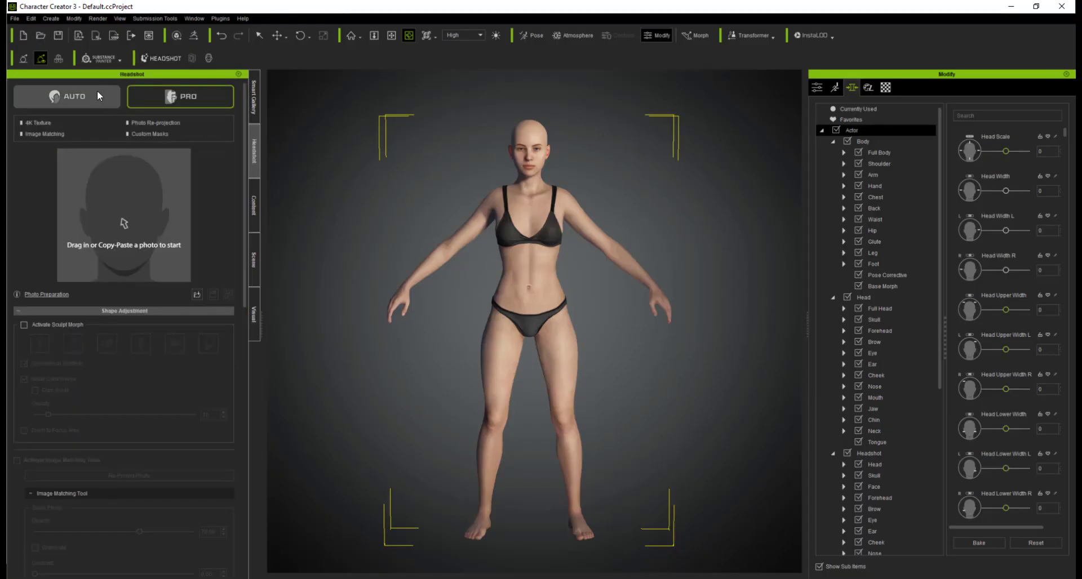
click(180, 96)
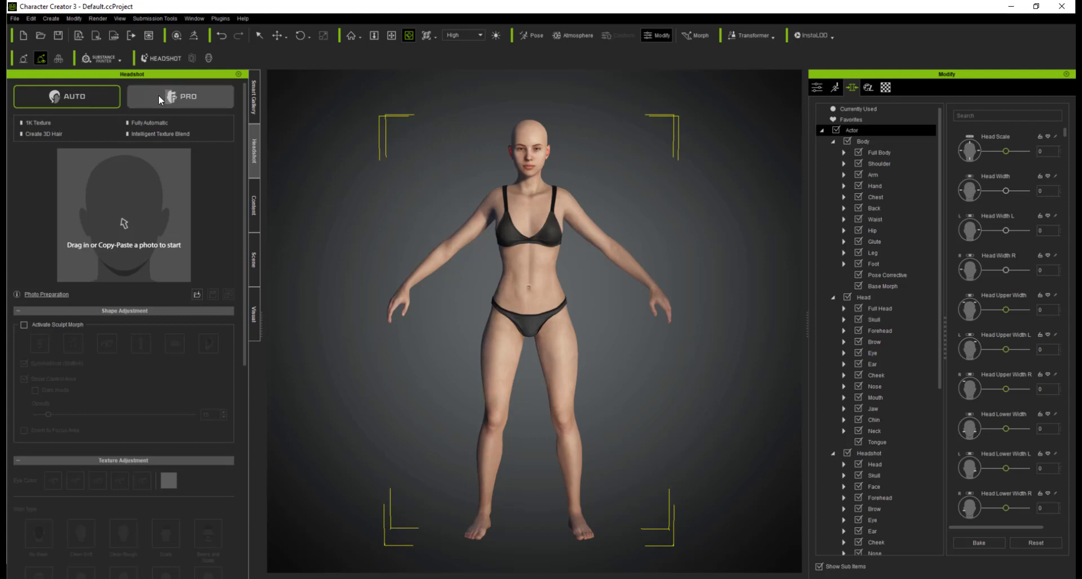
click(67, 96)
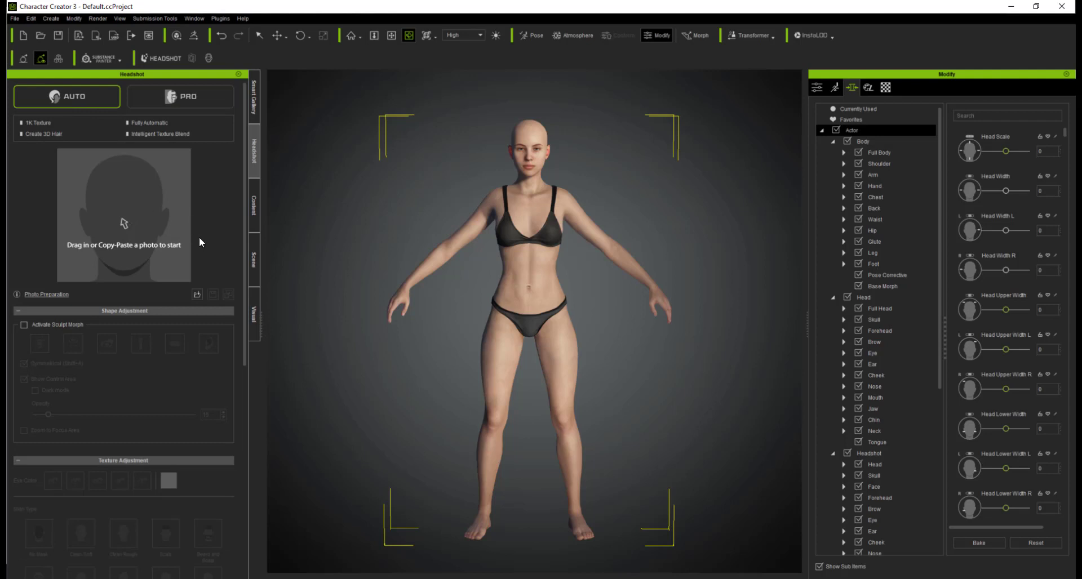
mouse_move(149, 247)
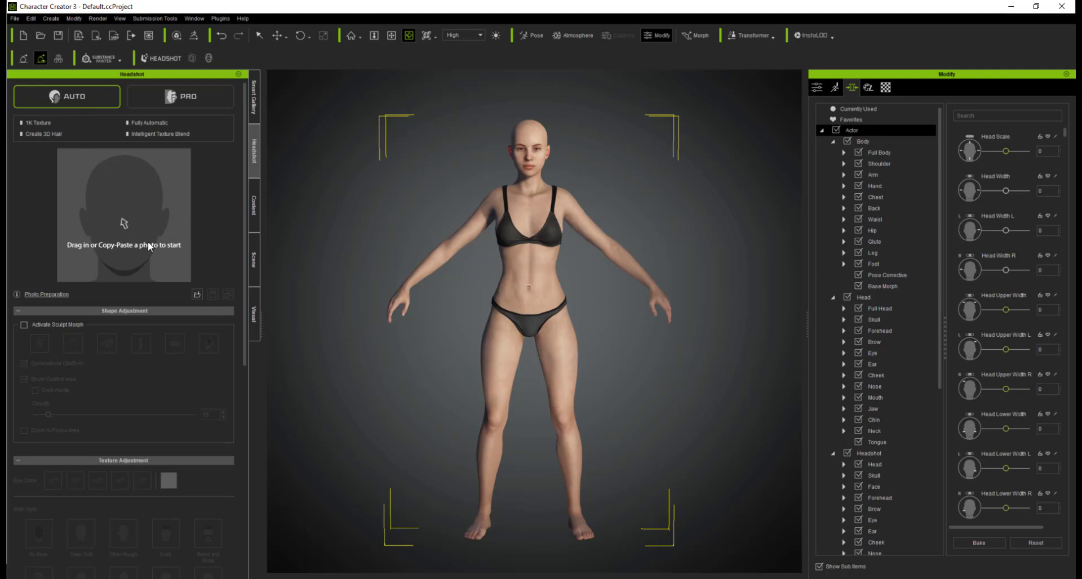
mouse_move(449, 165)
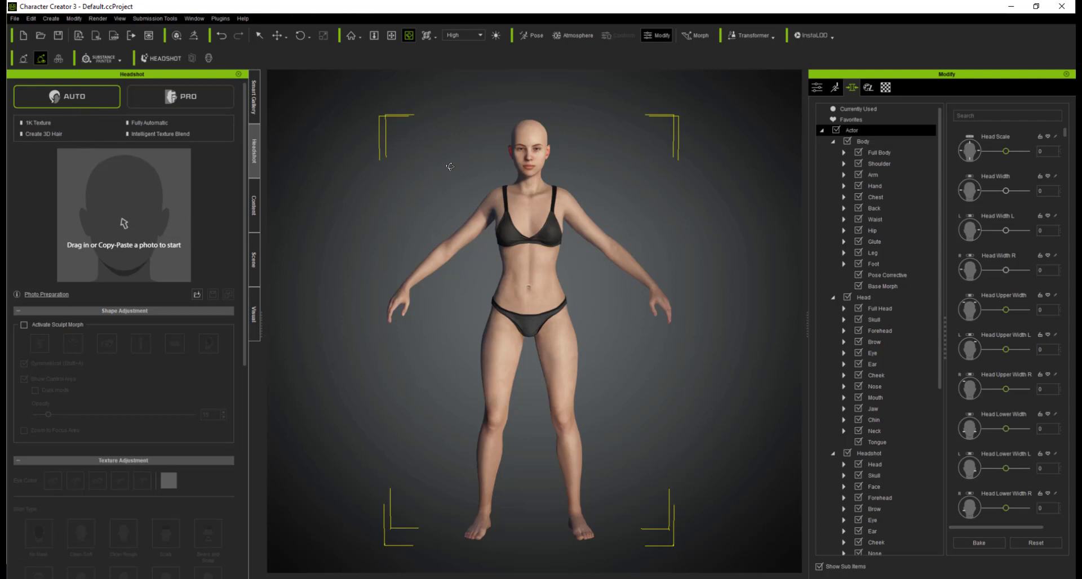
click(180, 96)
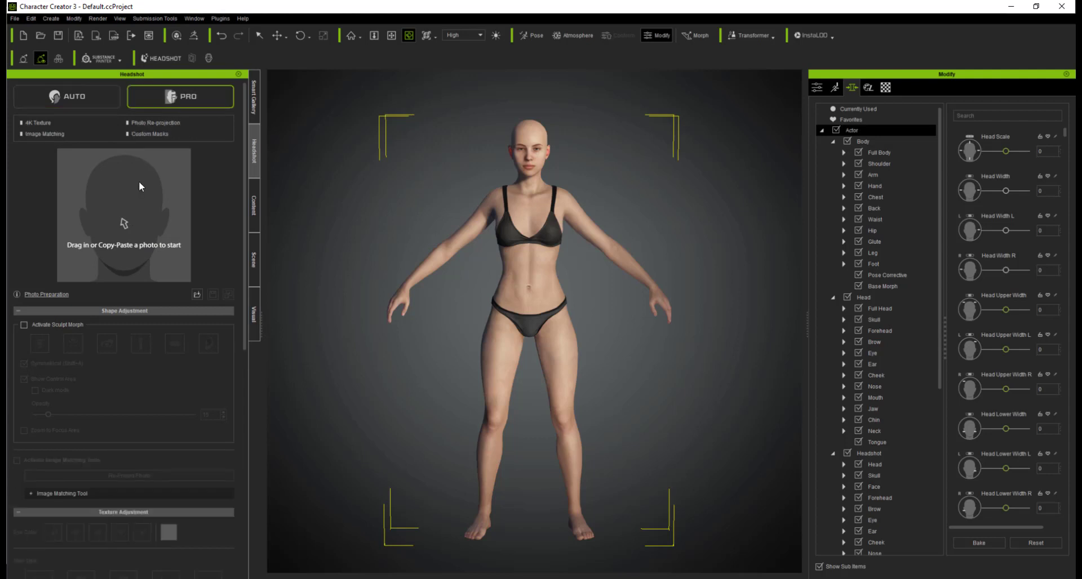
mouse_move(137, 211)
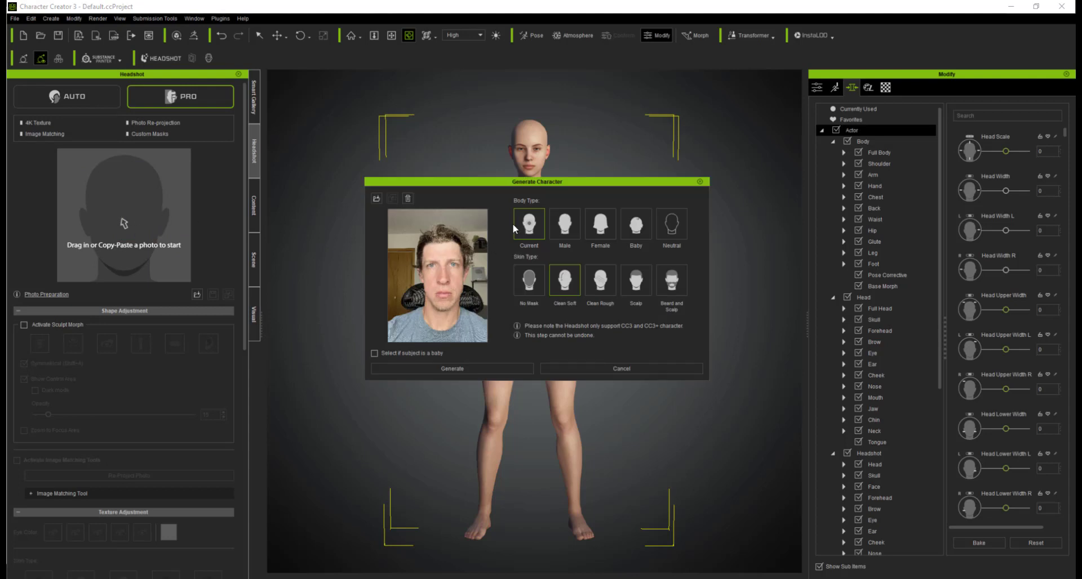
mouse_move(516, 212)
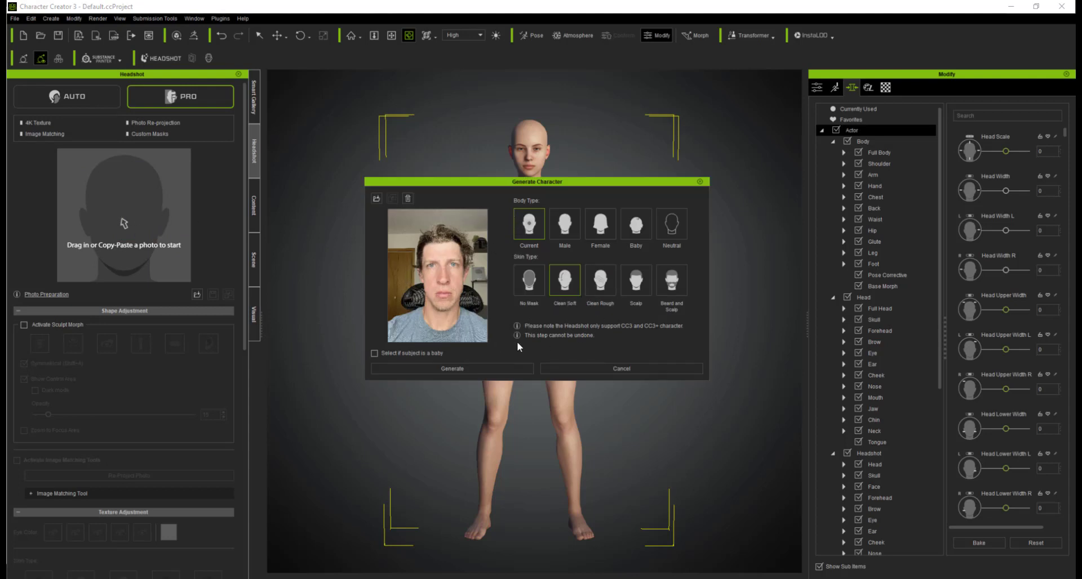
- Choose Male body type, try the skin types including Beard and Scalp, and settle on Clean Soft
click(565, 224)
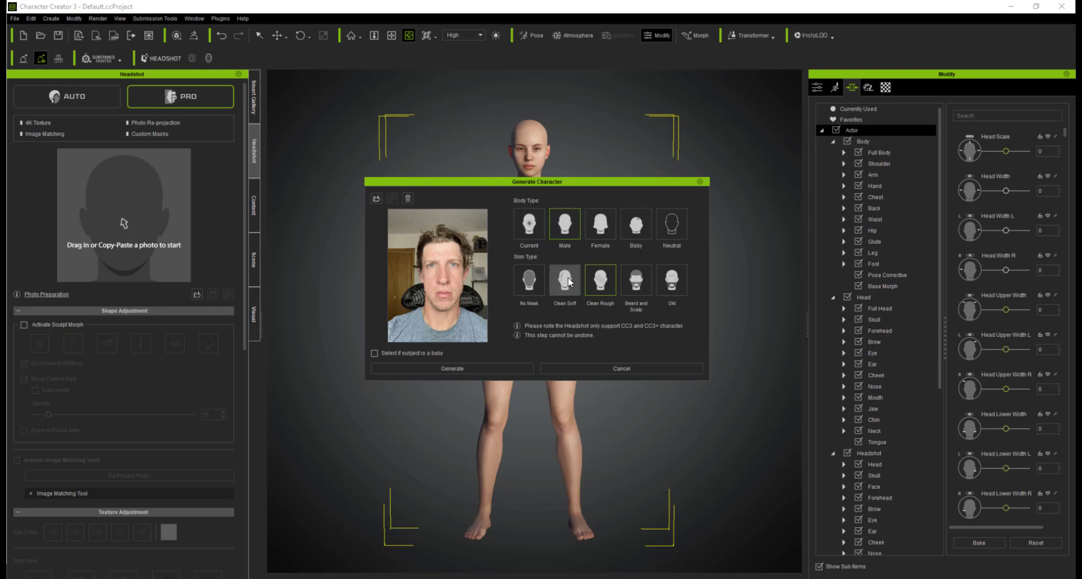
click(670, 279)
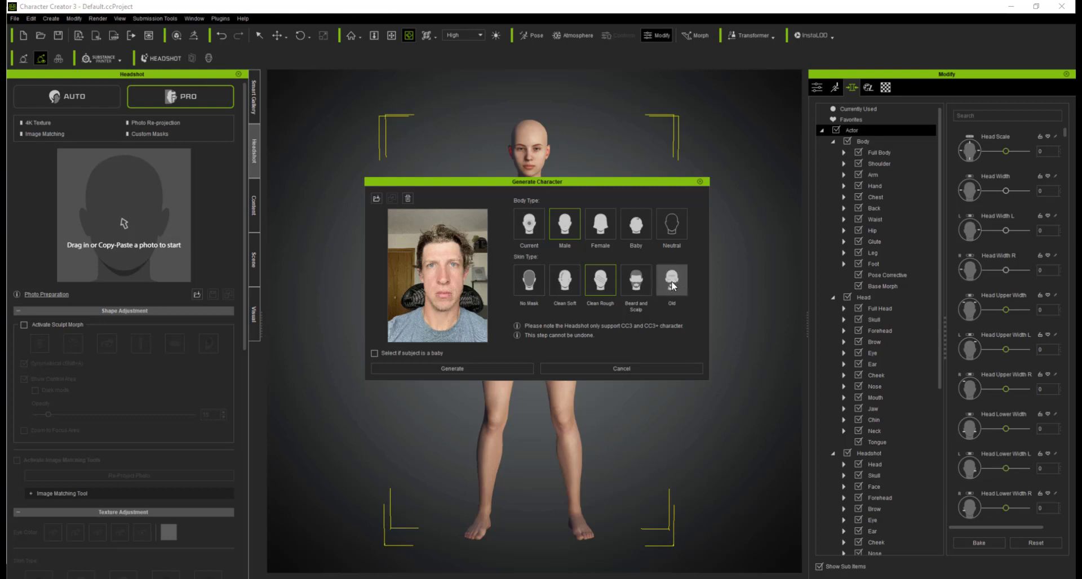
click(600, 279)
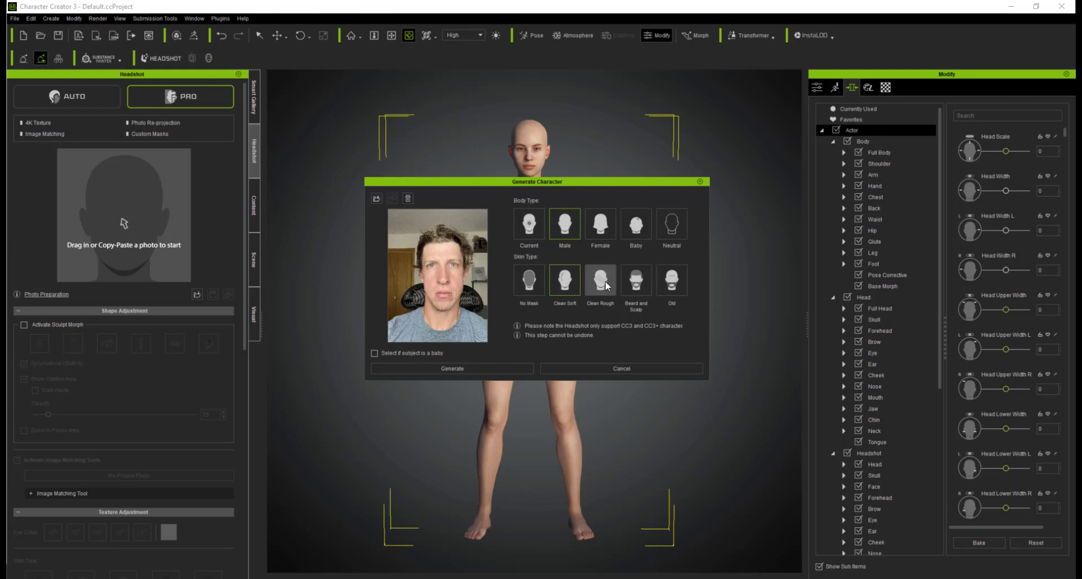
click(635, 279)
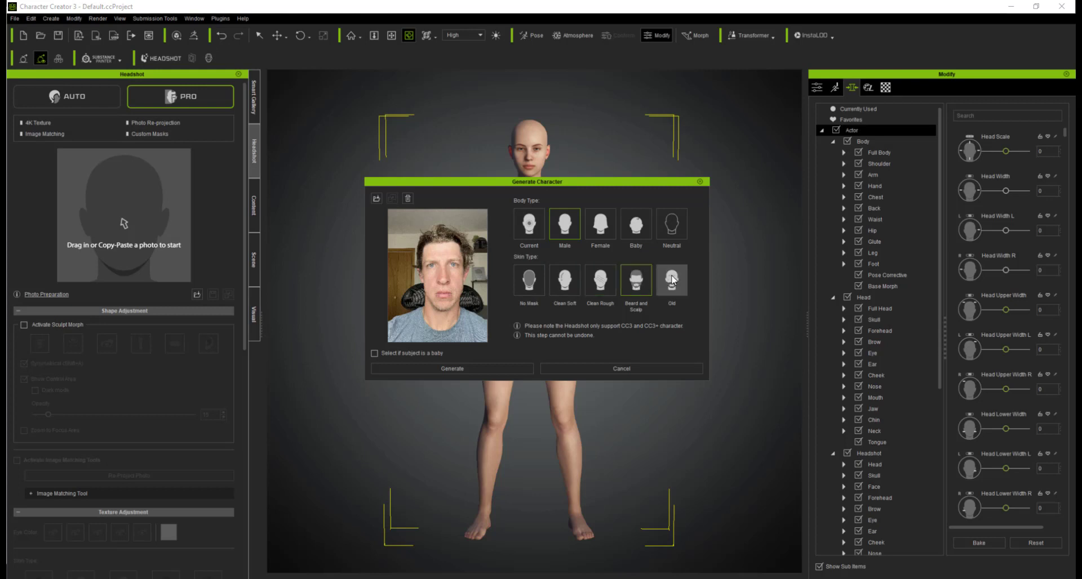
click(565, 280)
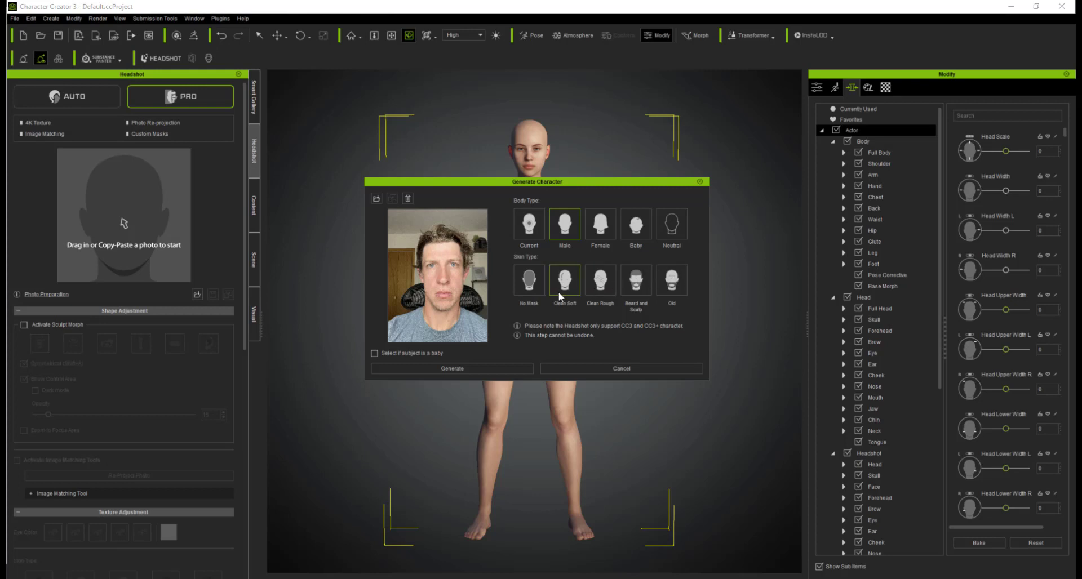
mouse_move(585, 298)
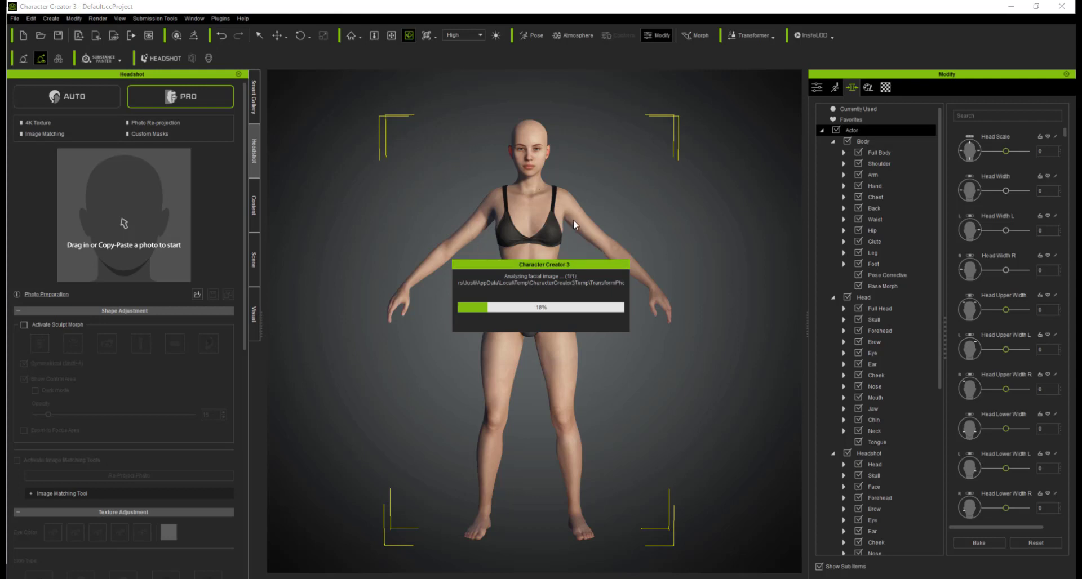
mouse_move(469, 251)
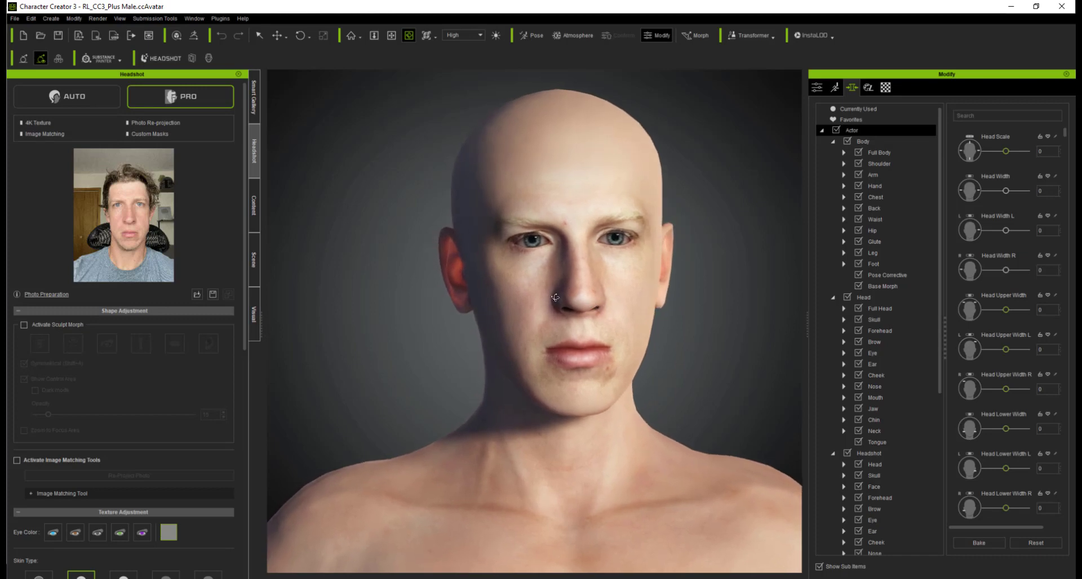
mouse_move(137, 301)
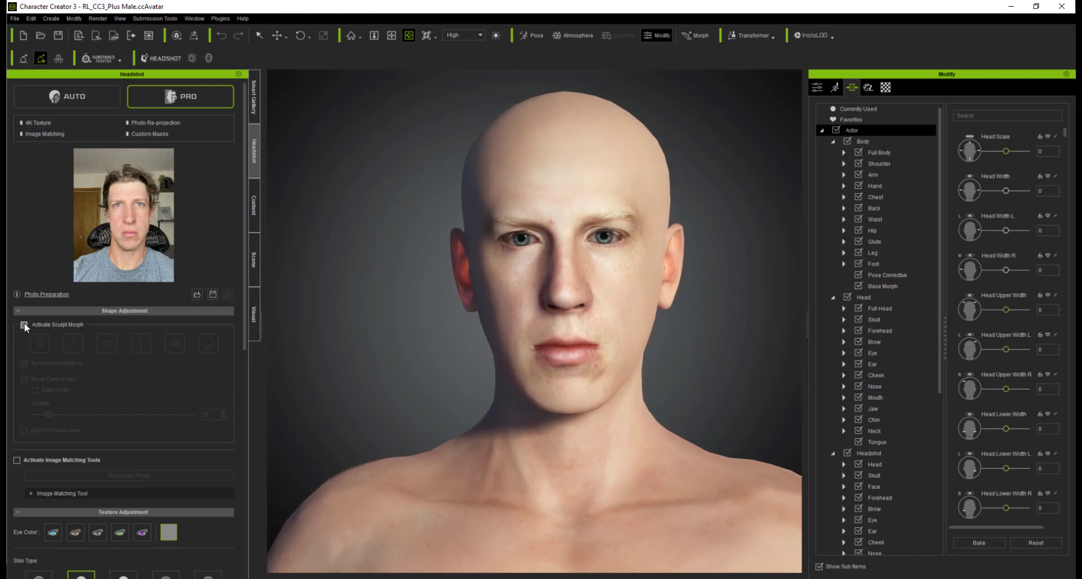
- Enable sculpt morph and narrow the jaw while adjusting the upper face width to match the photo
click(24, 325)
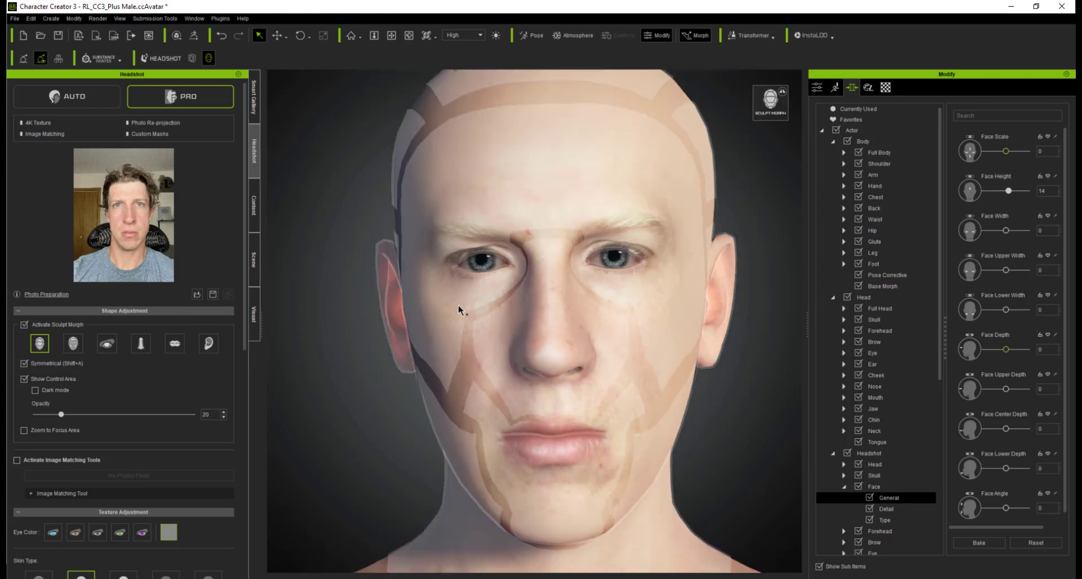
drag(1007, 269, 1028, 270)
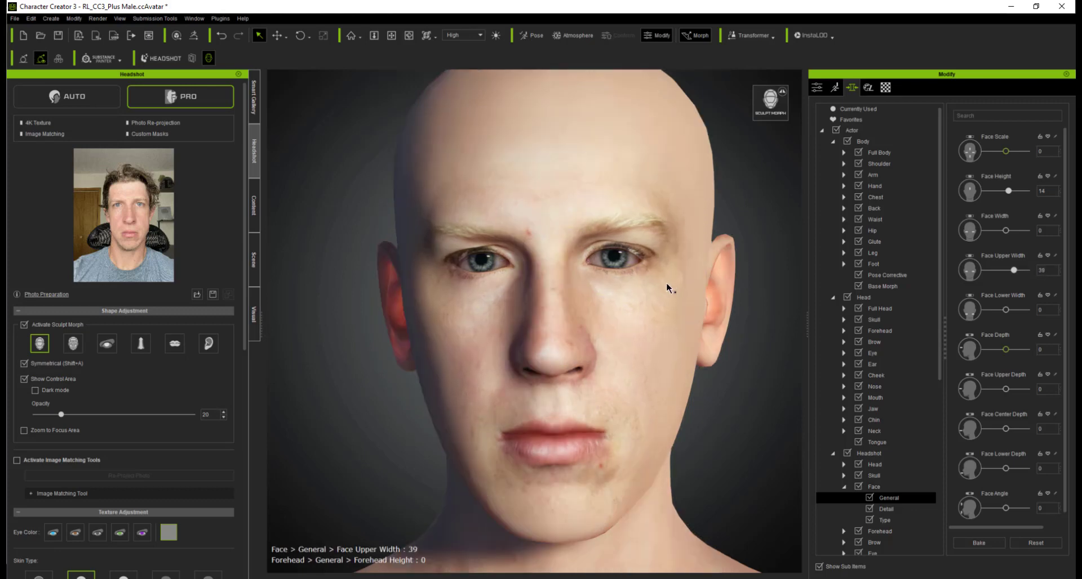
drag(1025, 269, 987, 270)
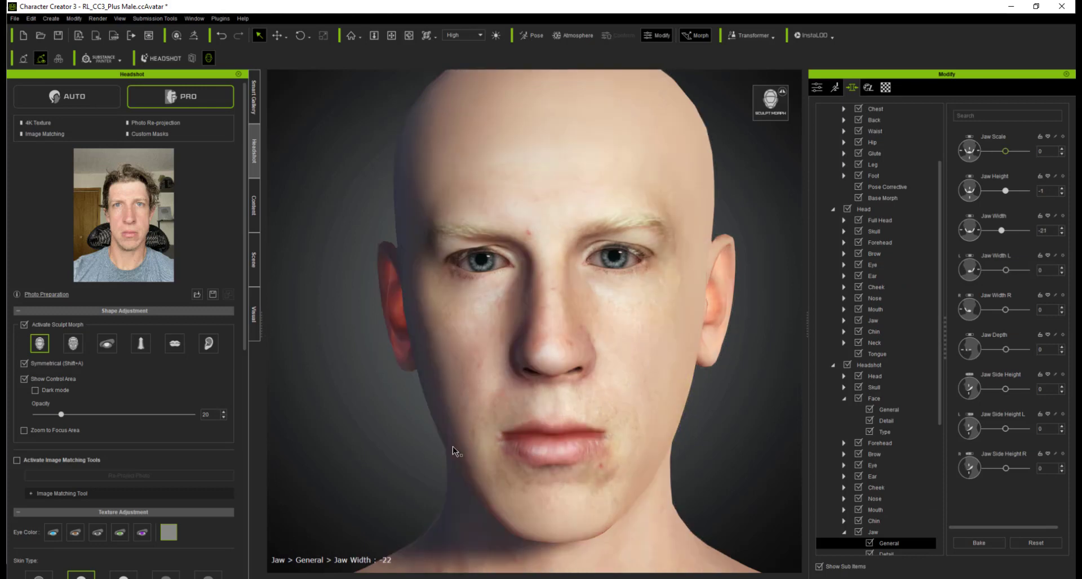
drag(1010, 230, 997, 230)
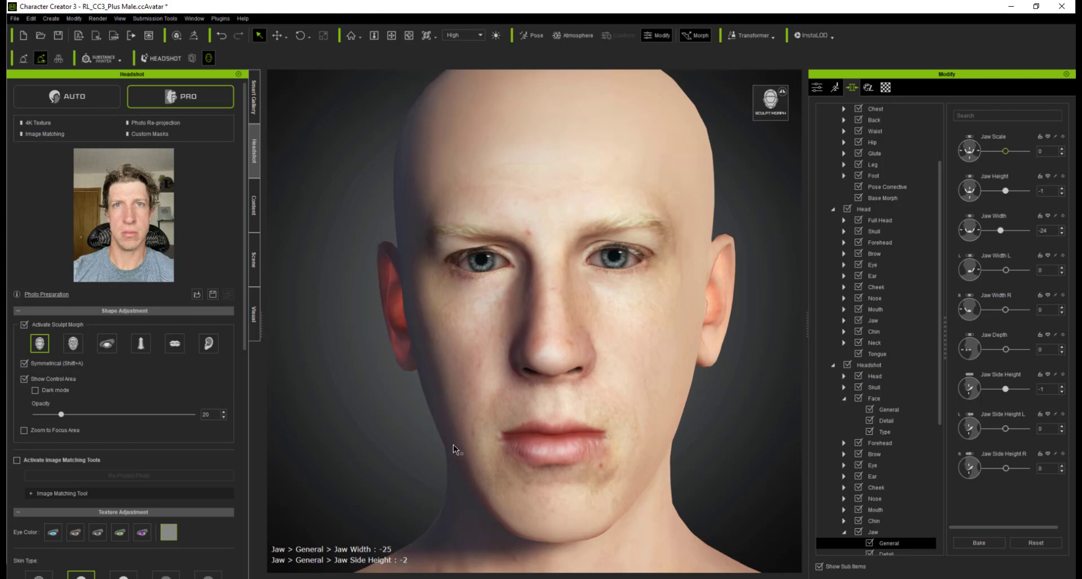
click(24, 363)
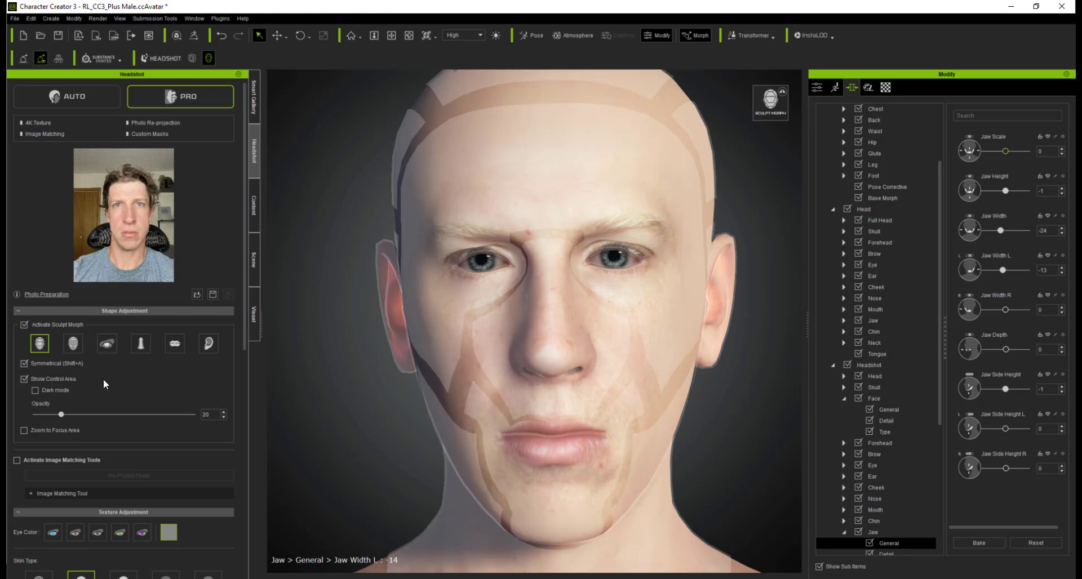
mouse_move(177, 392)
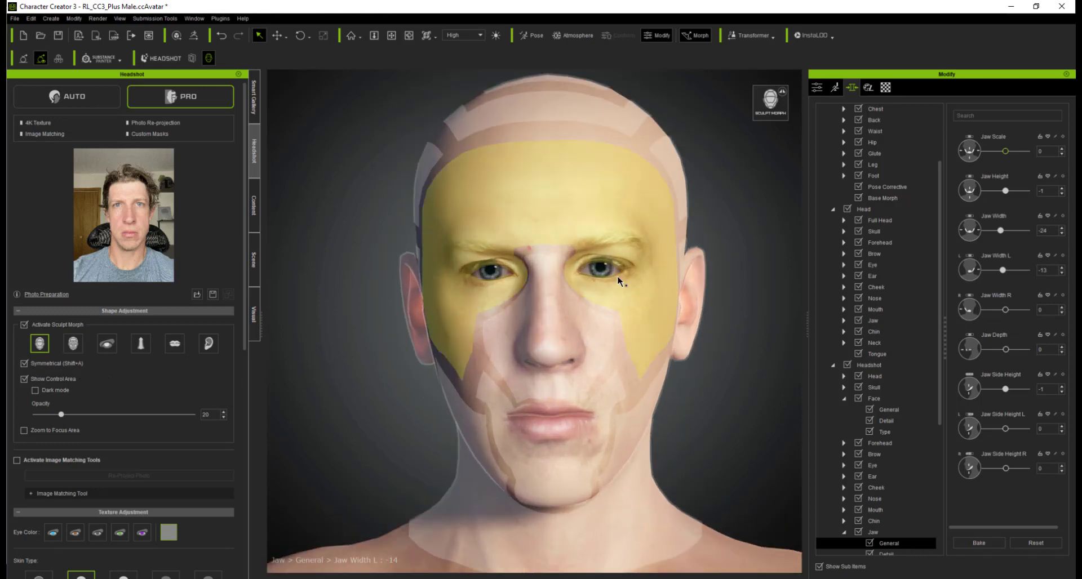
- Reshape the eye area, then move on to the brows and another facial region
click(73, 344)
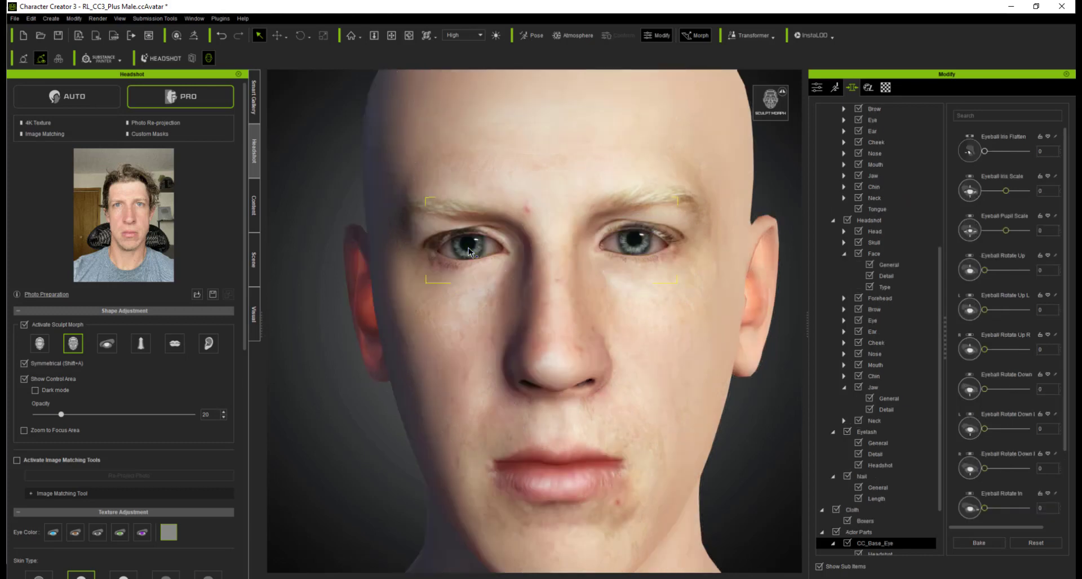
drag(985, 389, 995, 388)
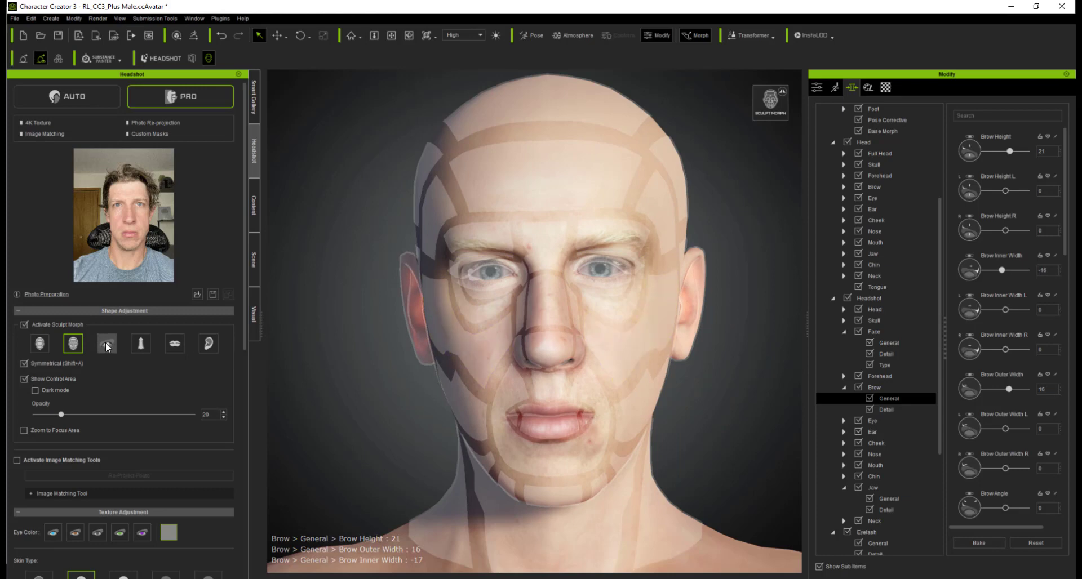
click(139, 344)
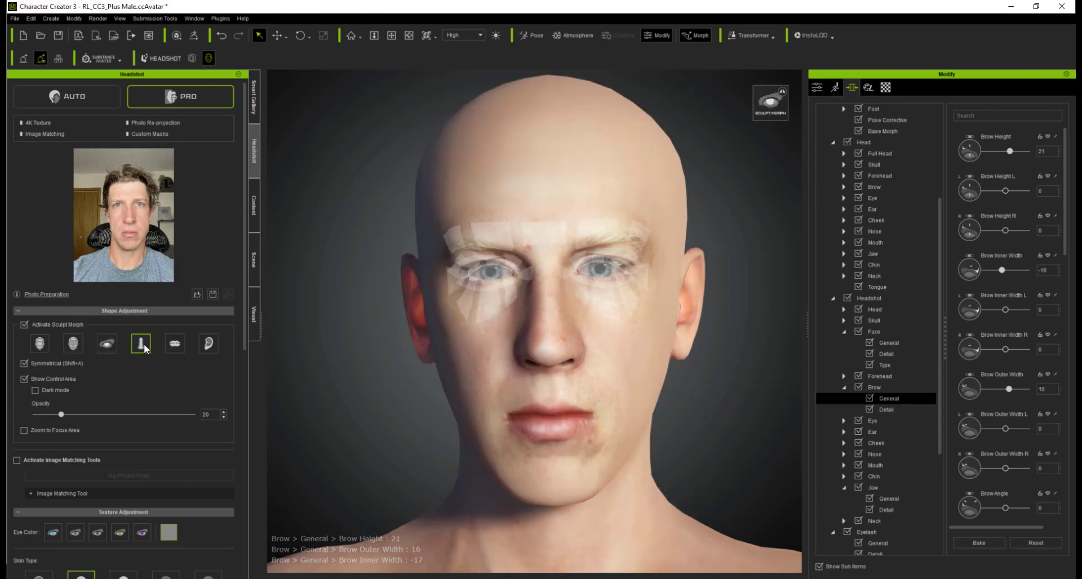
click(884, 488)
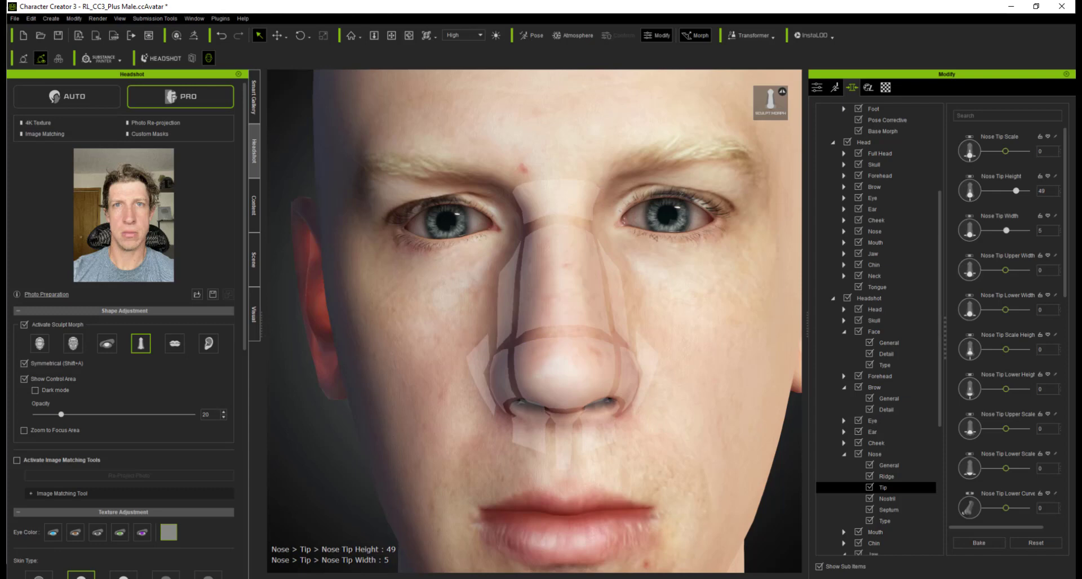
mouse_move(577, 377)
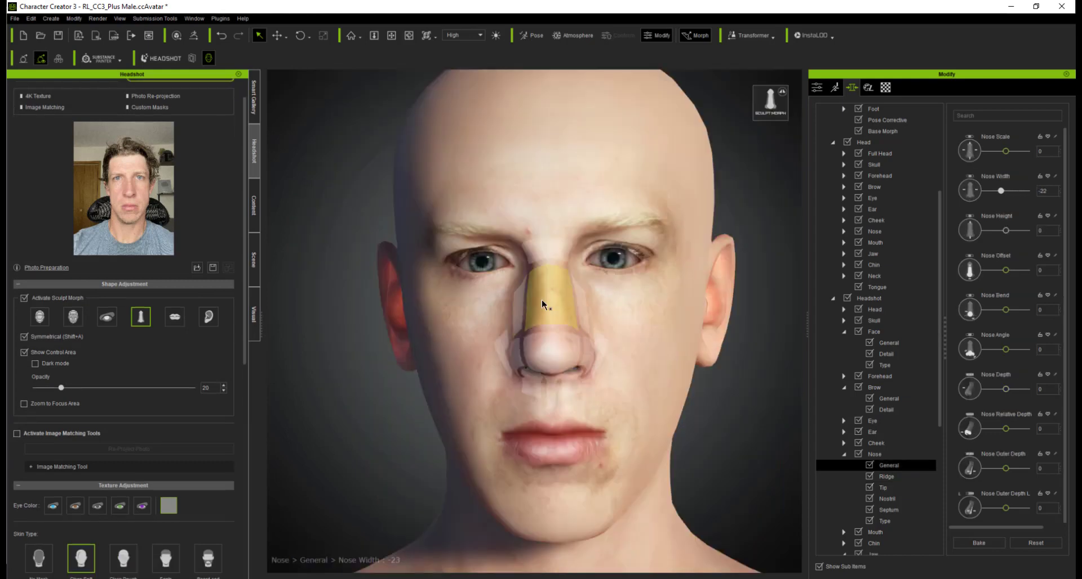
- Lower the Show Control Area Opacity so the sculpt regions show only faintly, around 21
drag(62, 388, 108, 388)
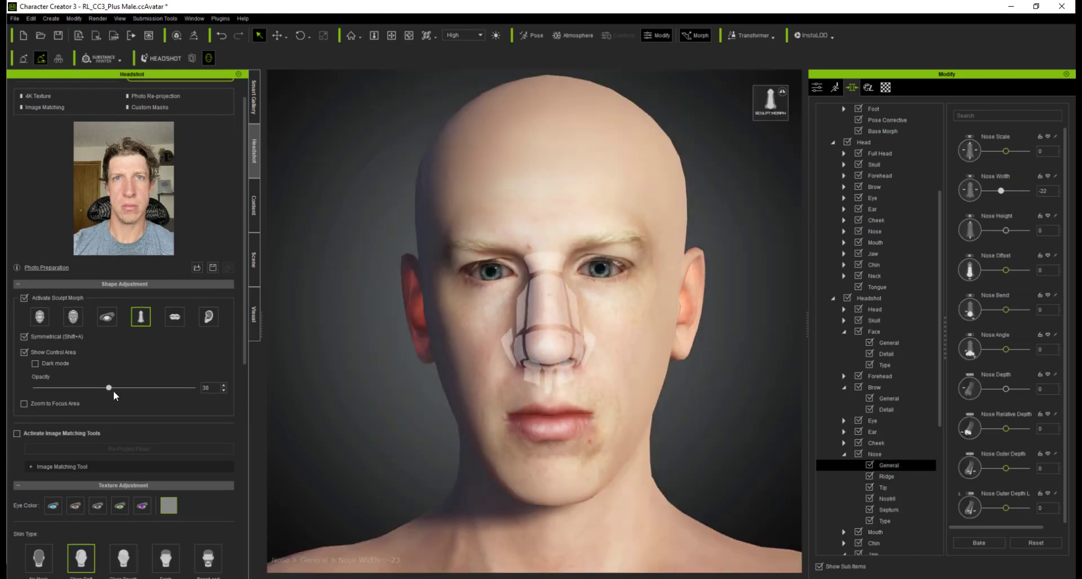
drag(108, 387, 75, 387)
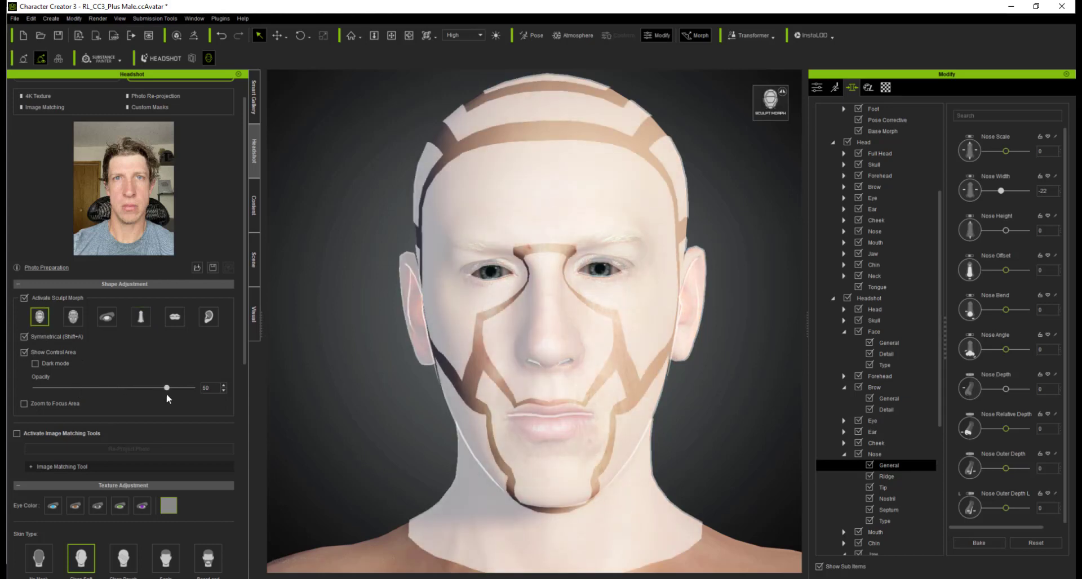
drag(165, 388, 49, 388)
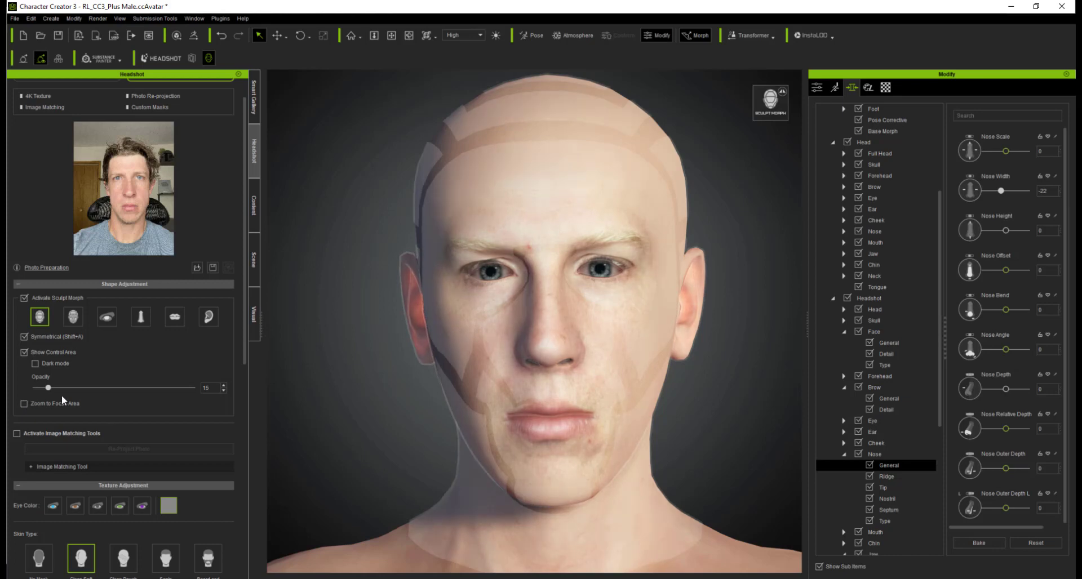
drag(49, 387, 69, 387)
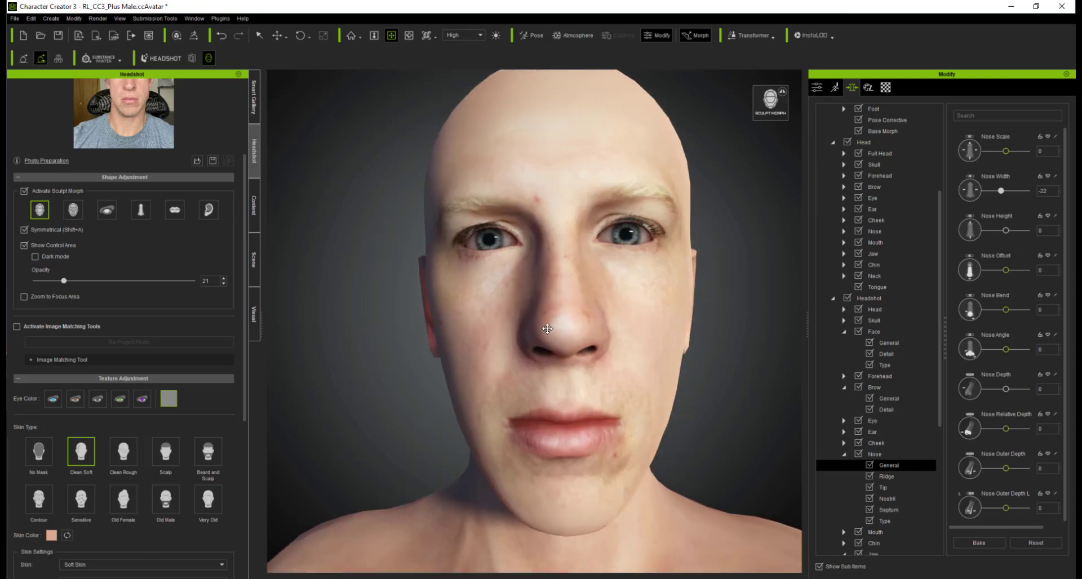
- Activate Image Matching Tools and tune the reference photo's opacity behind the head
click(17, 326)
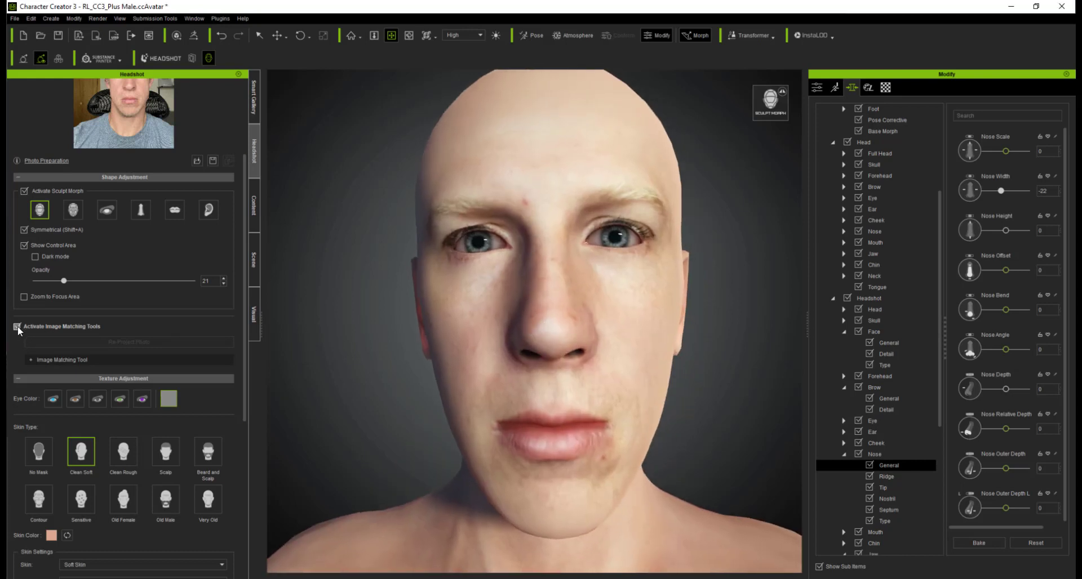
click(17, 326)
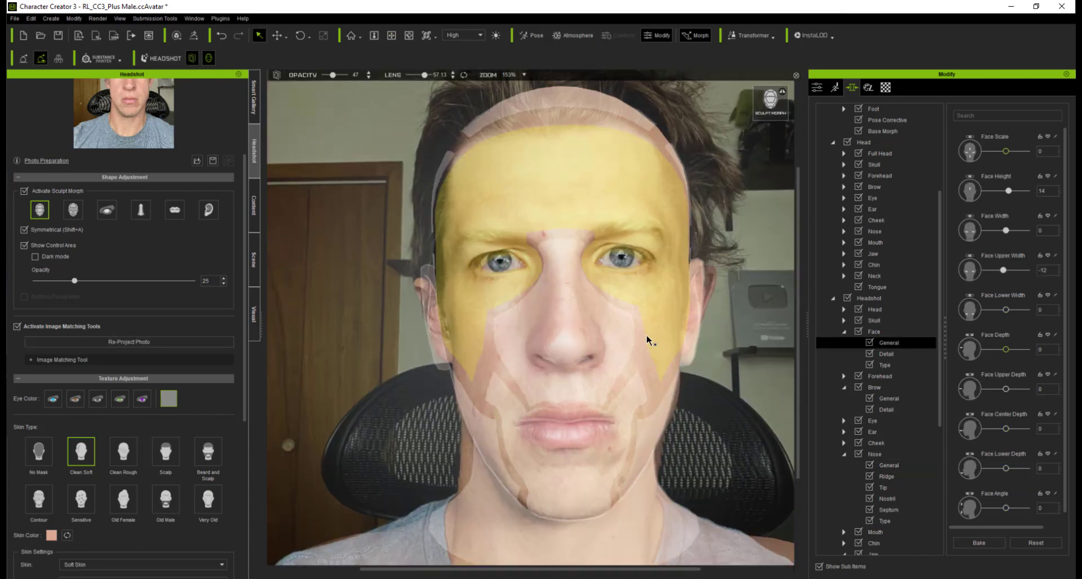
click(128, 342)
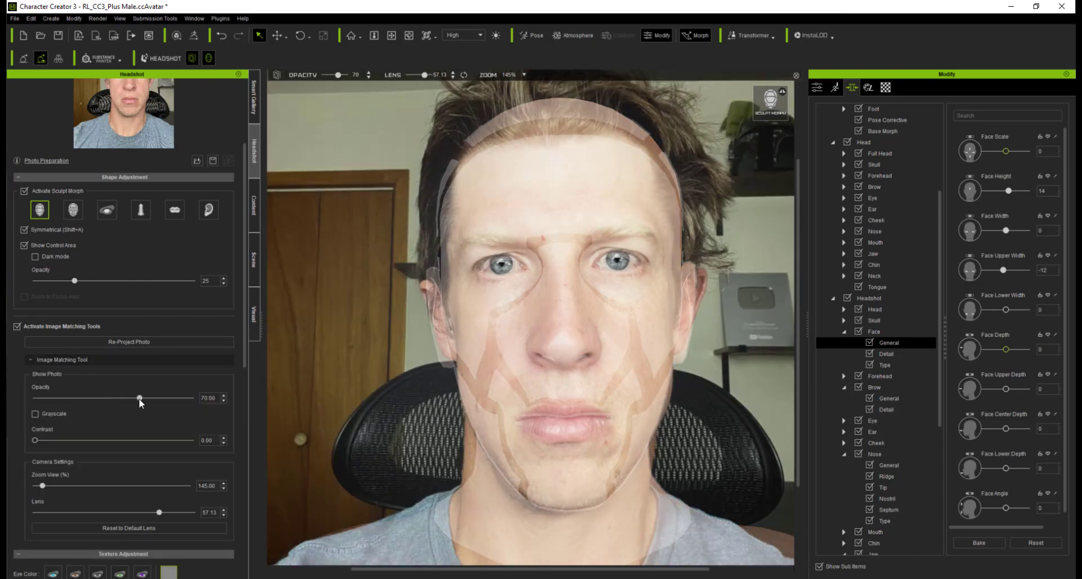
drag(140, 397, 155, 397)
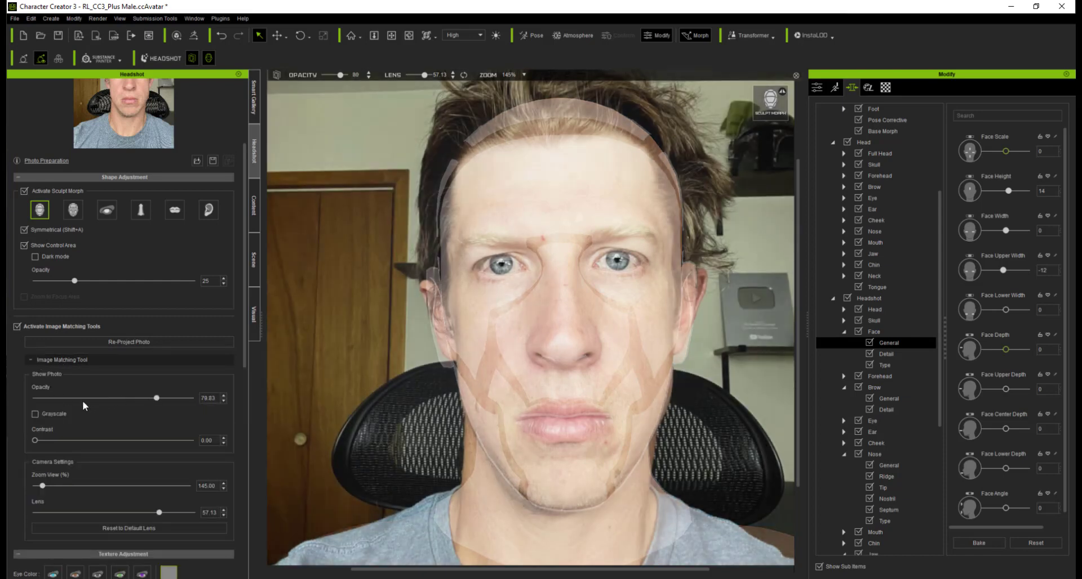
drag(156, 398, 63, 398)
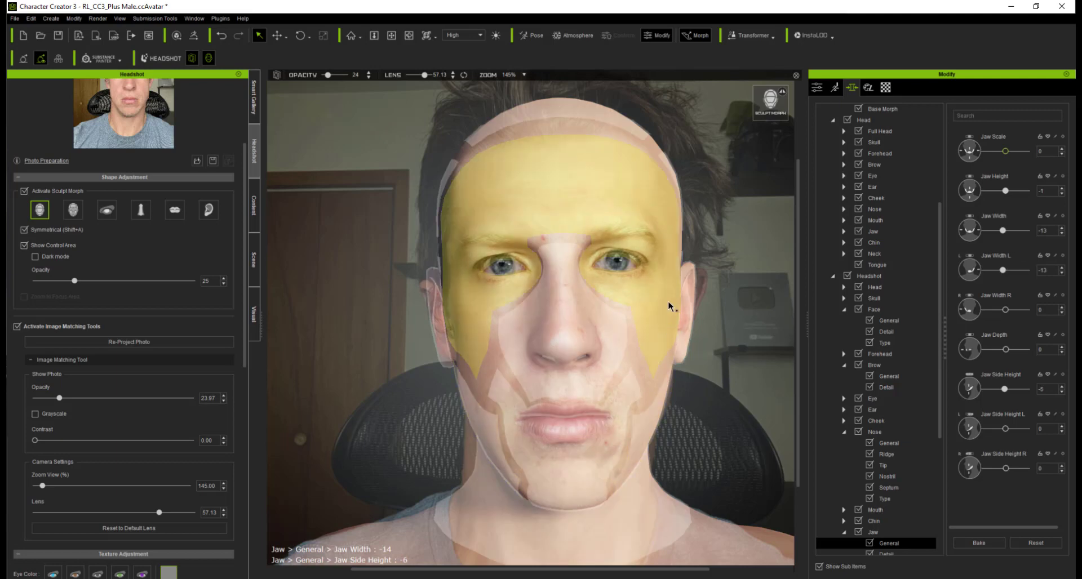
- Select the upper face region and narrow it against the photo
click(889, 320)
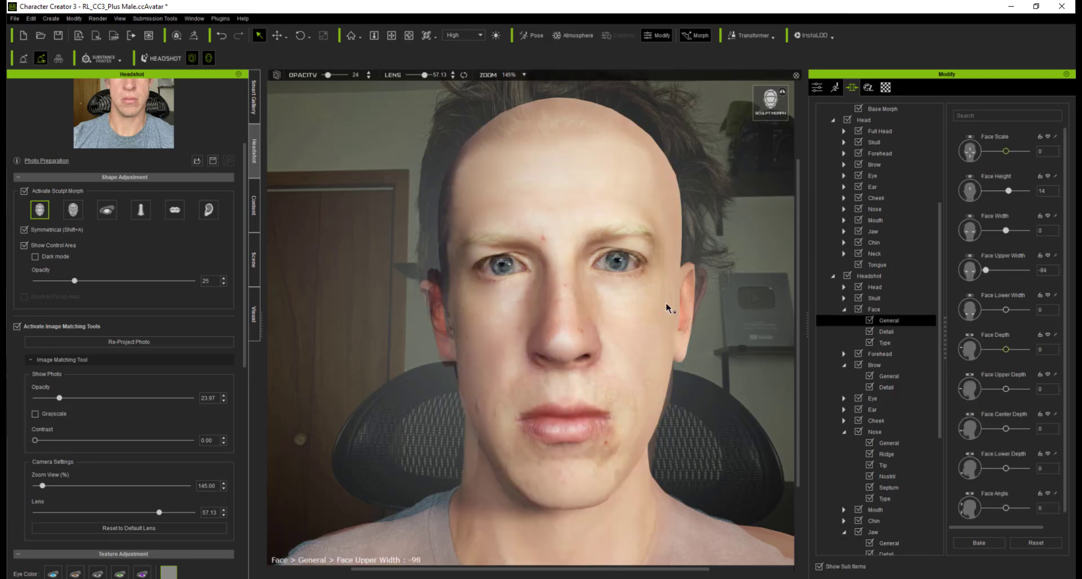
click(129, 342)
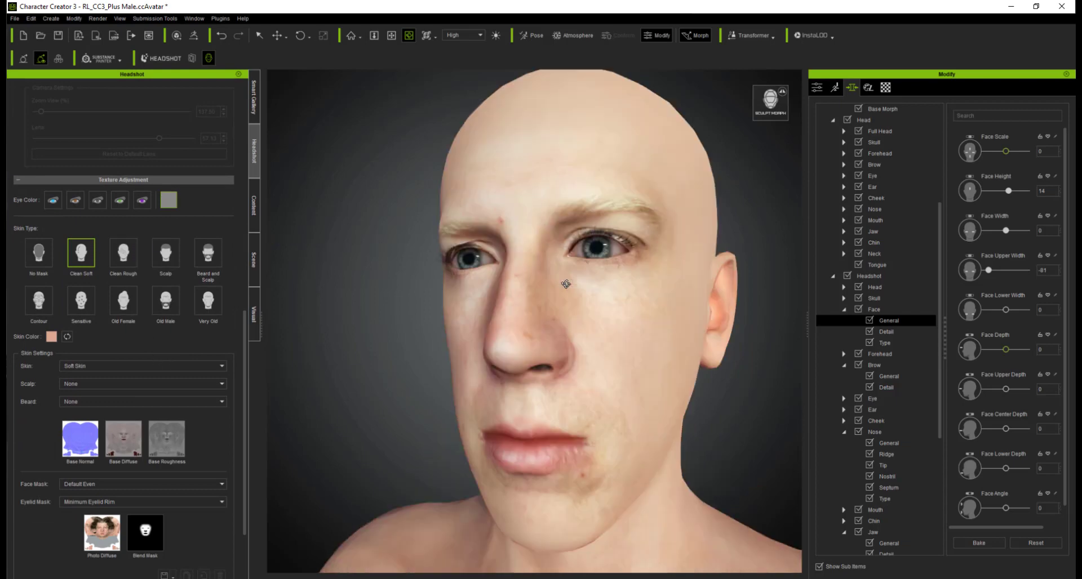
mouse_move(53, 200)
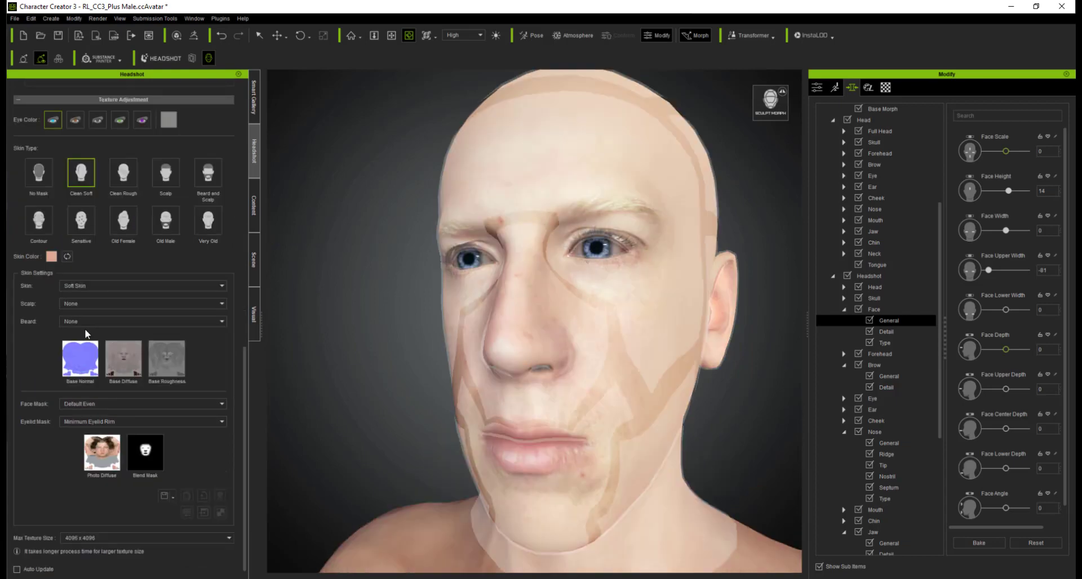
- Switch off image matching and sculpt morph, then set Cheek Bone Scale to -50
click(145, 452)
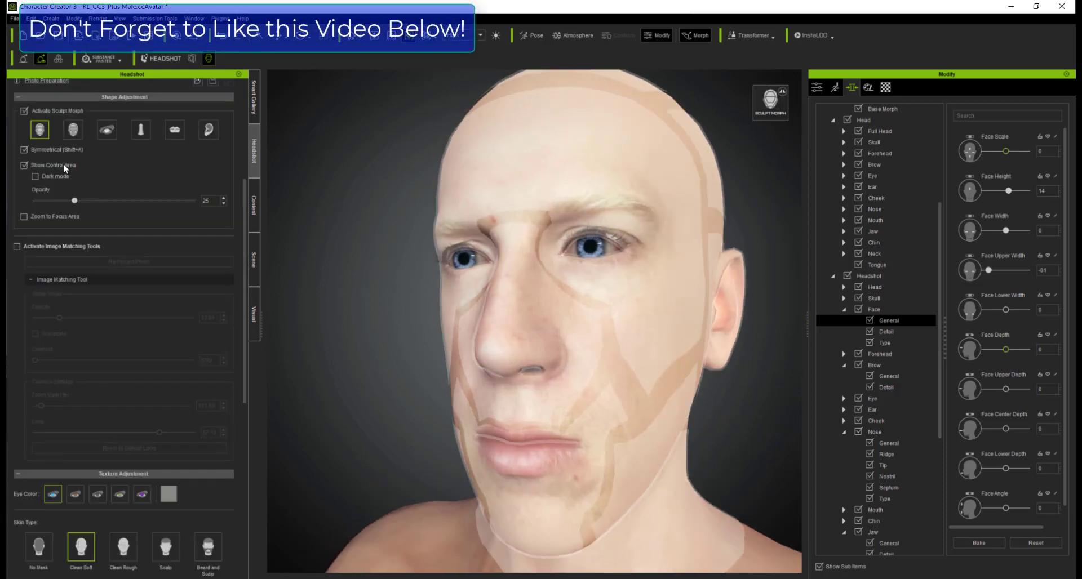
click(24, 111)
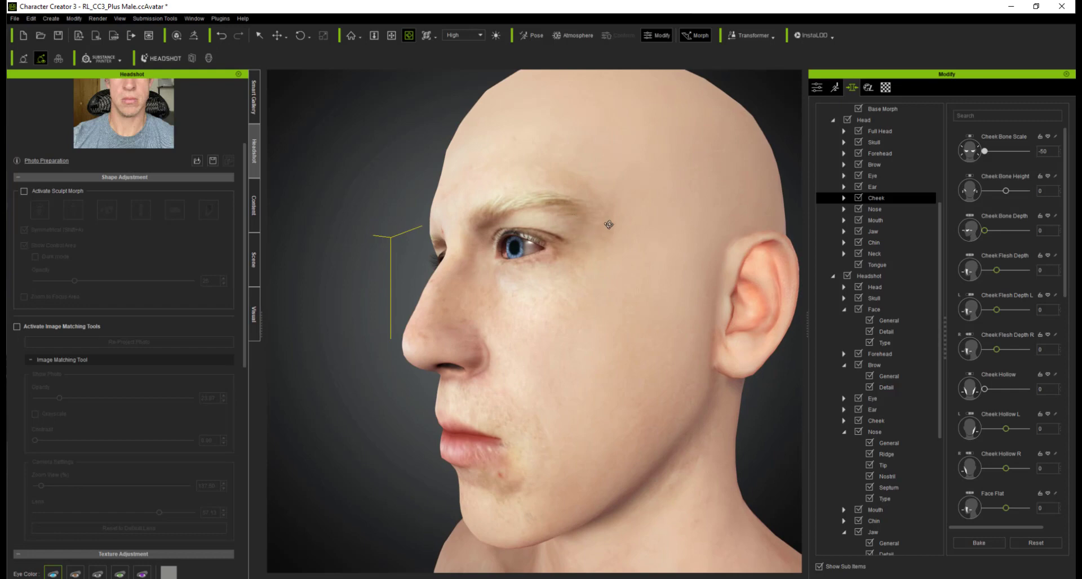
mouse_move(170, 417)
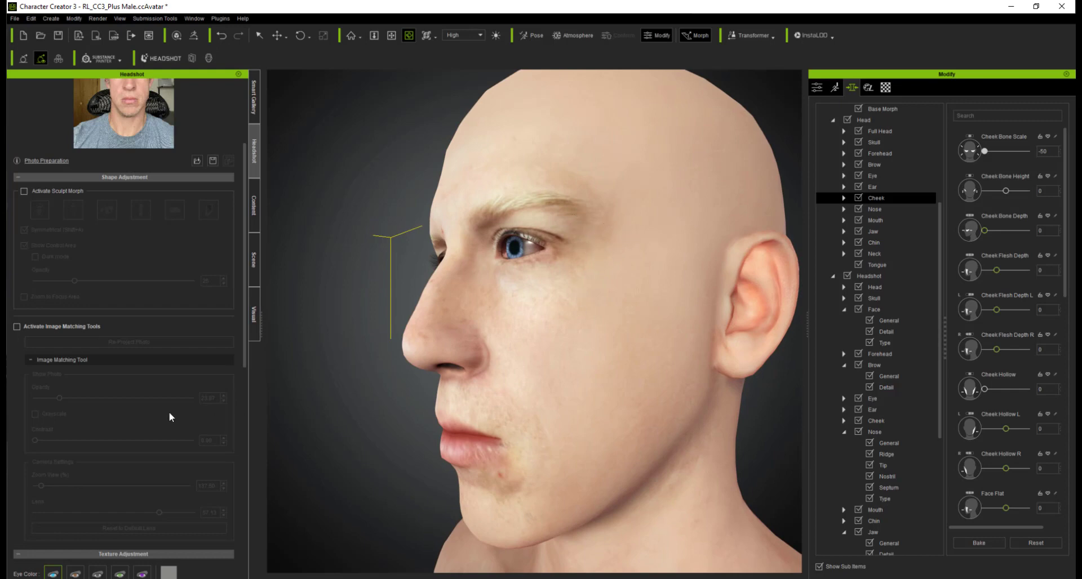
click(124, 553)
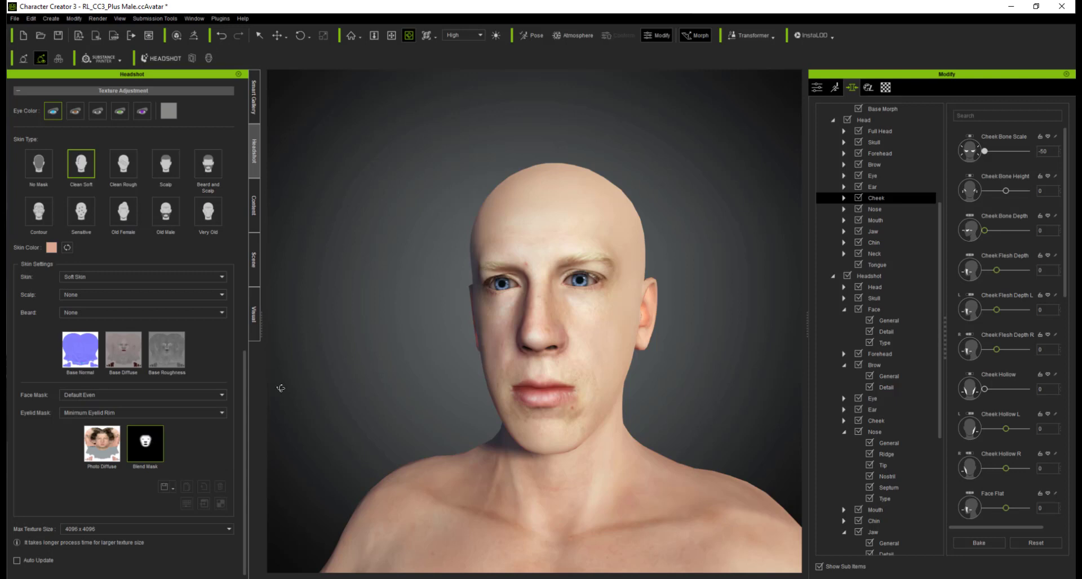
mouse_move(571, 224)
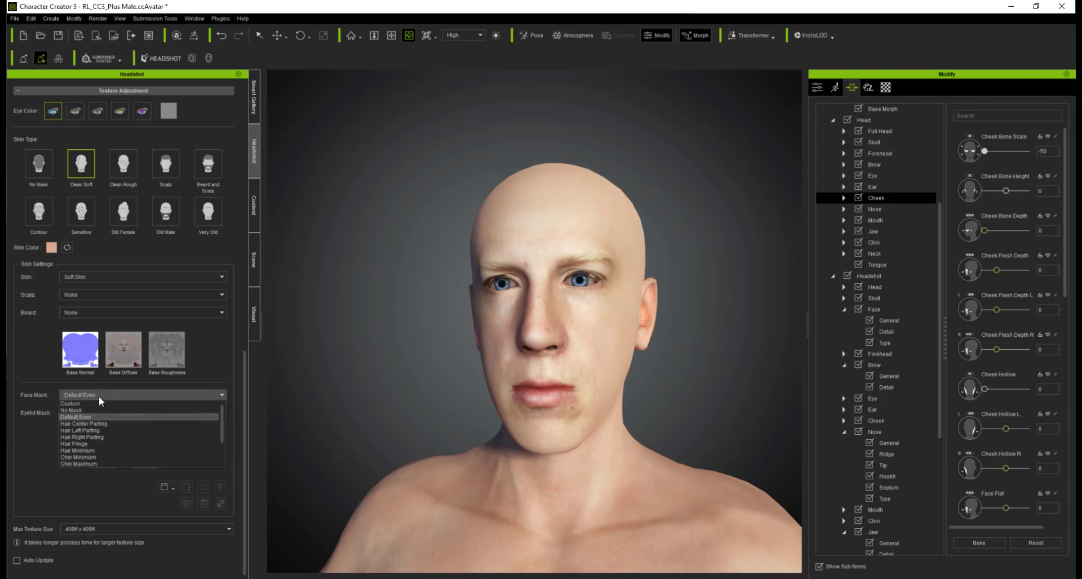
click(76, 417)
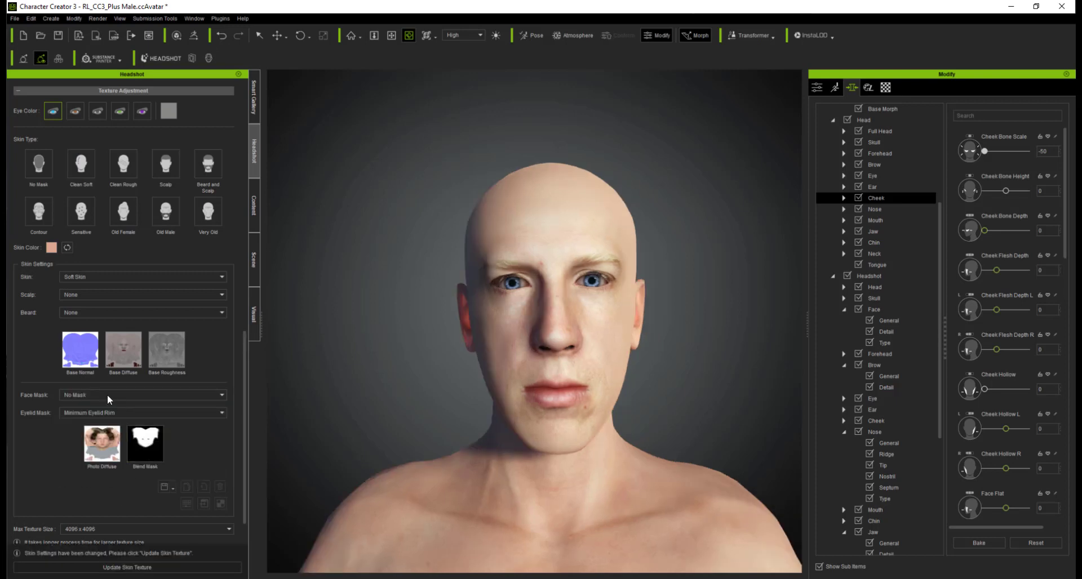
click(127, 567)
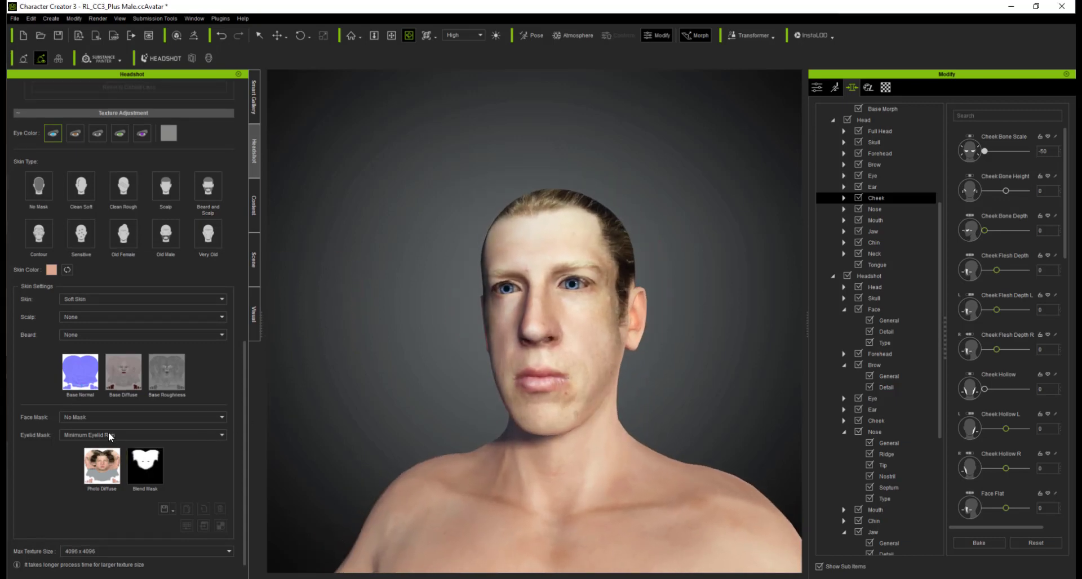
click(143, 417)
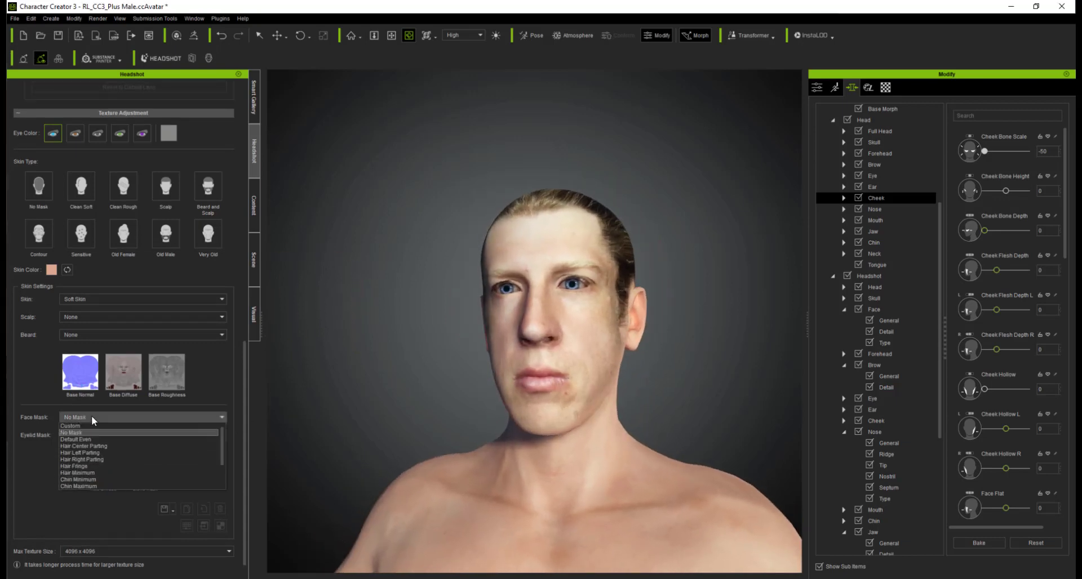
click(82, 460)
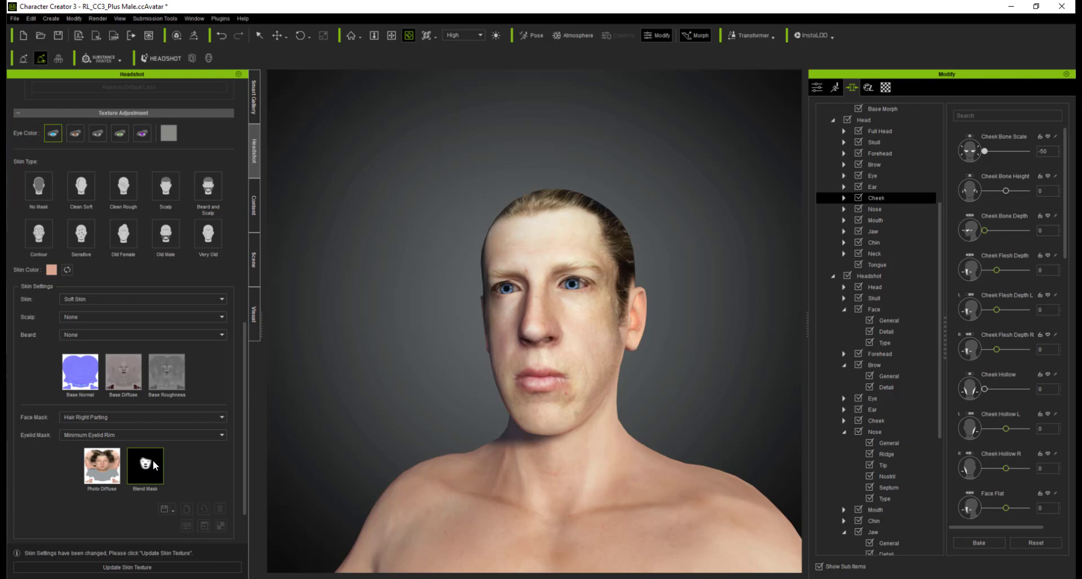
mouse_move(629, 237)
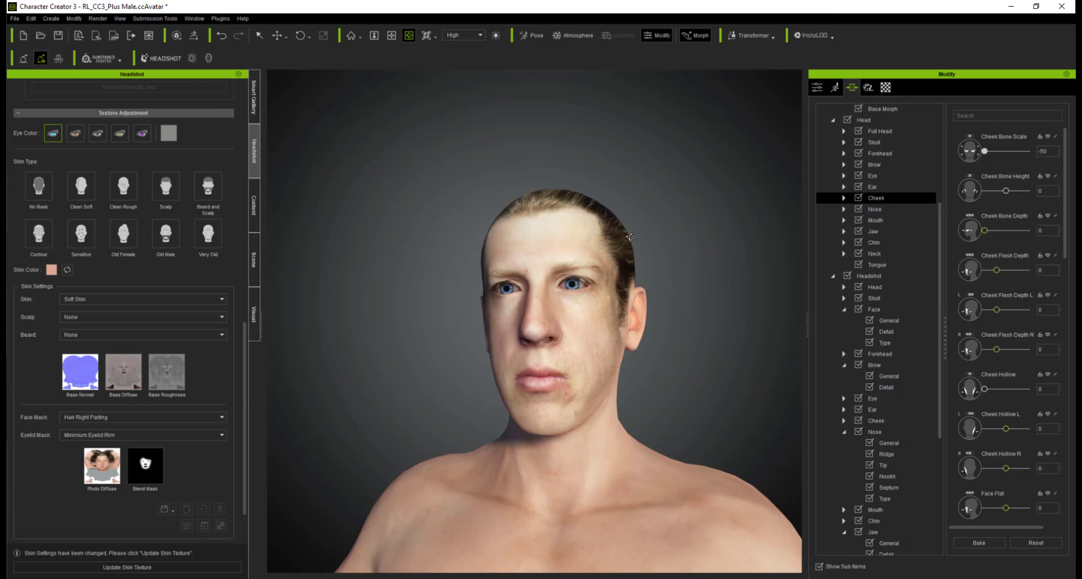
mouse_move(278, 374)
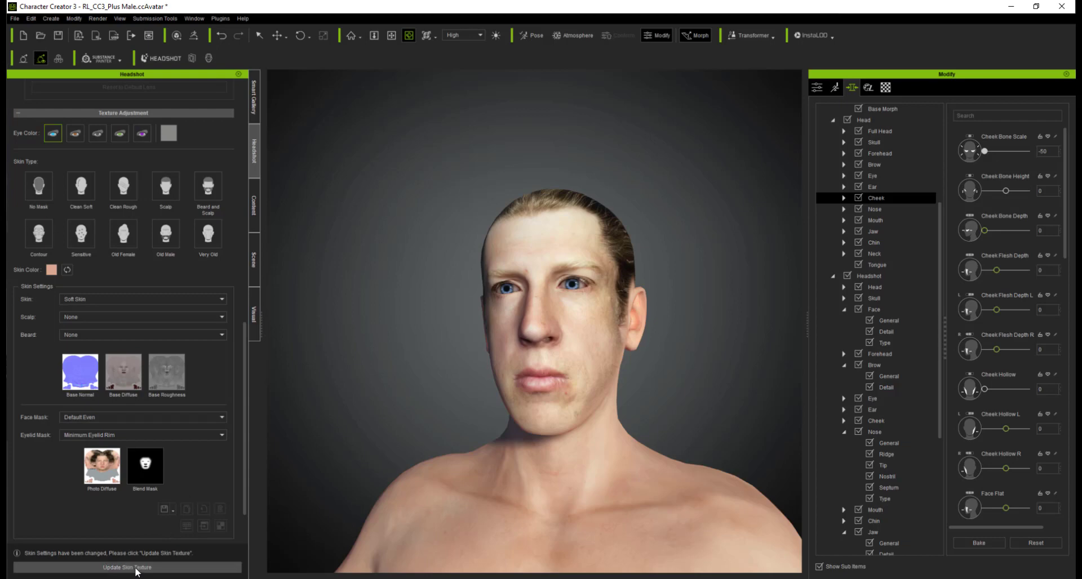
click(127, 568)
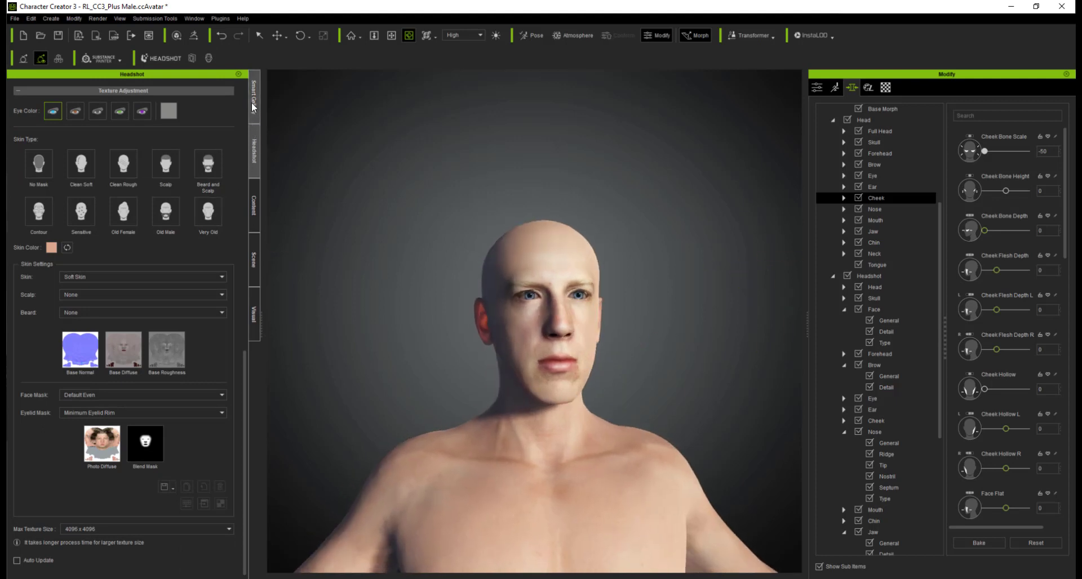
- Browse into the CC3 Base Characters Pack in the Smart Gallery
click(254, 94)
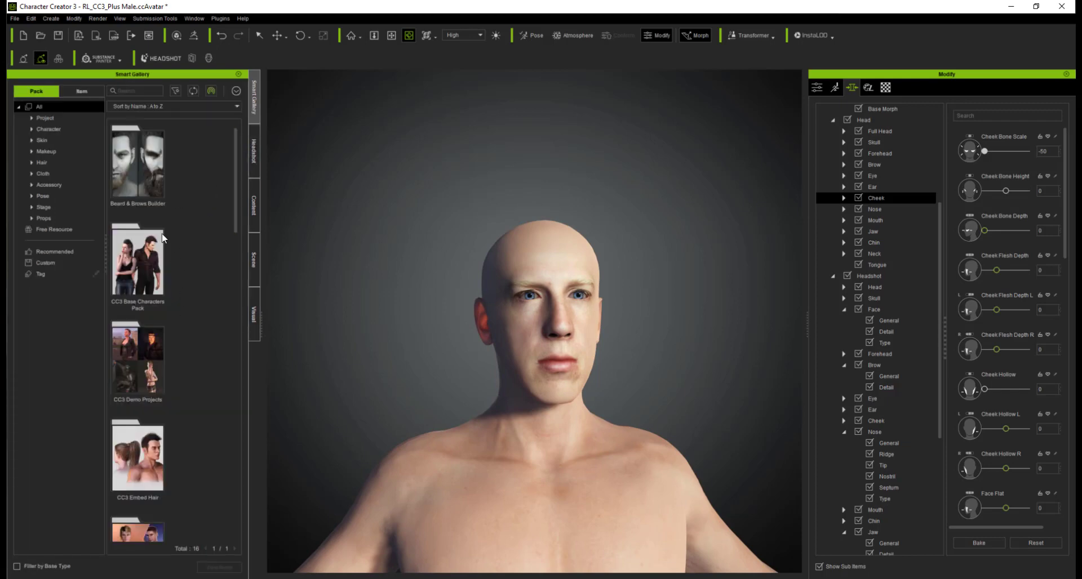
click(137, 260)
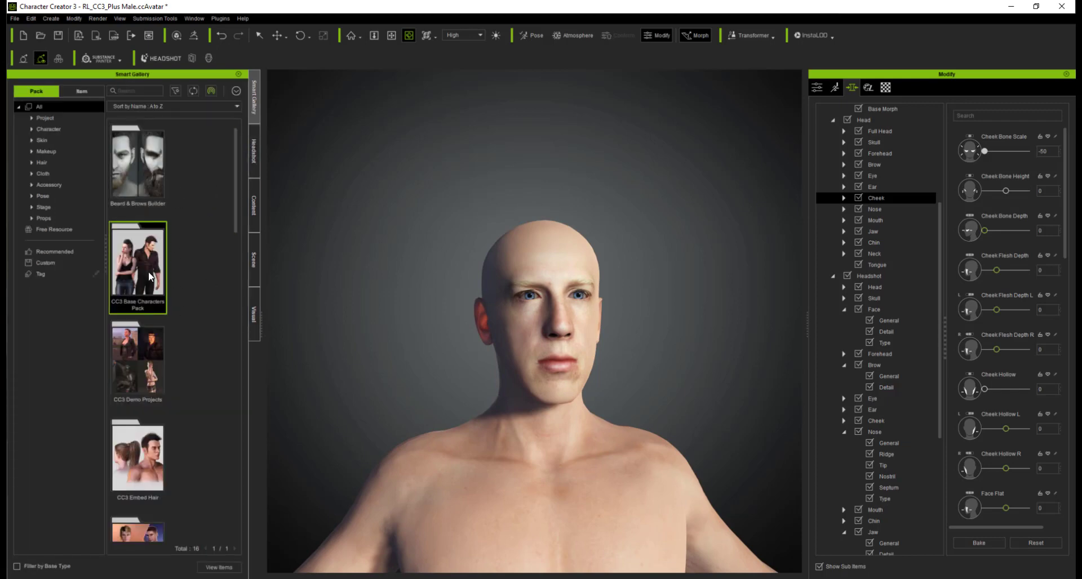
double_click(138, 269)
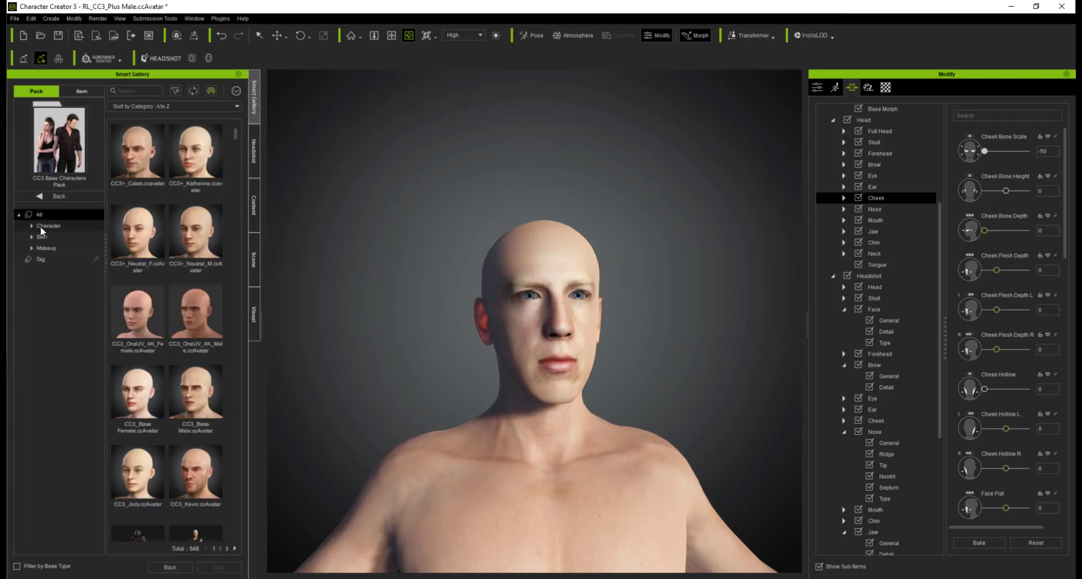